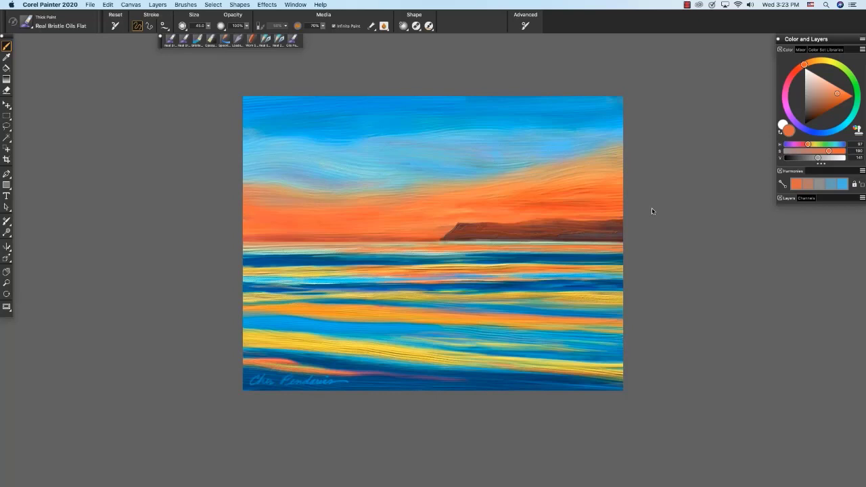
mouse_move(637, 60)
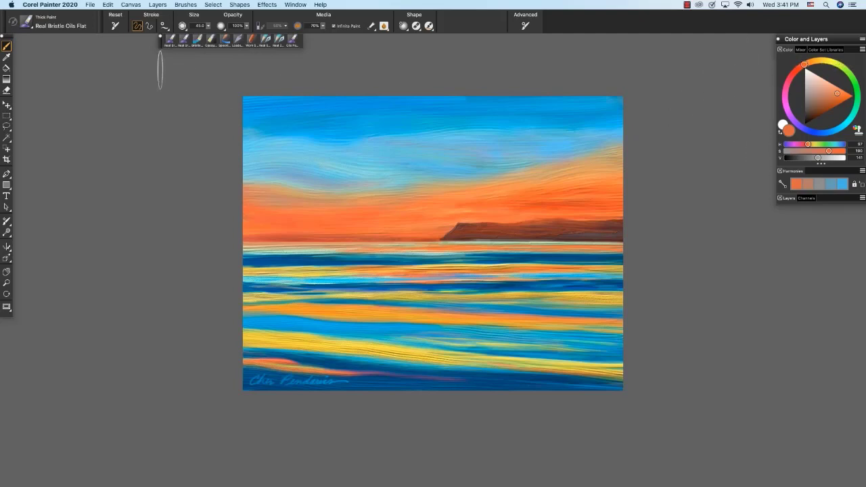
mouse_move(674, 134)
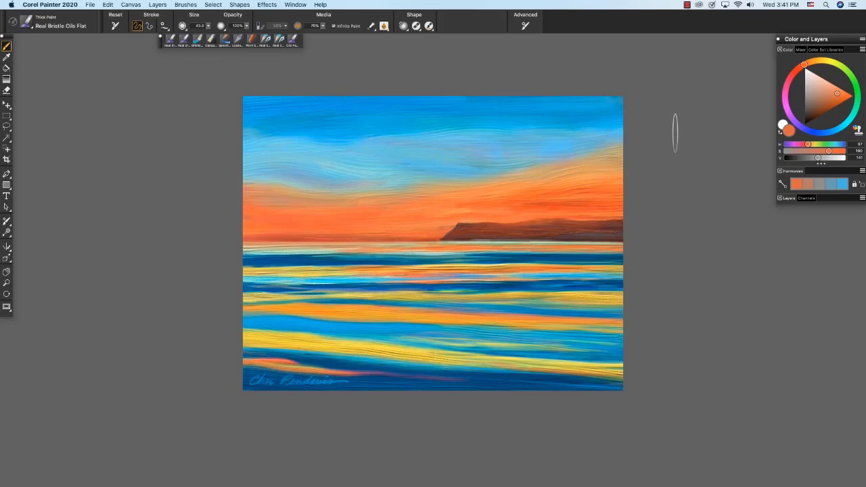
mouse_move(671, 130)
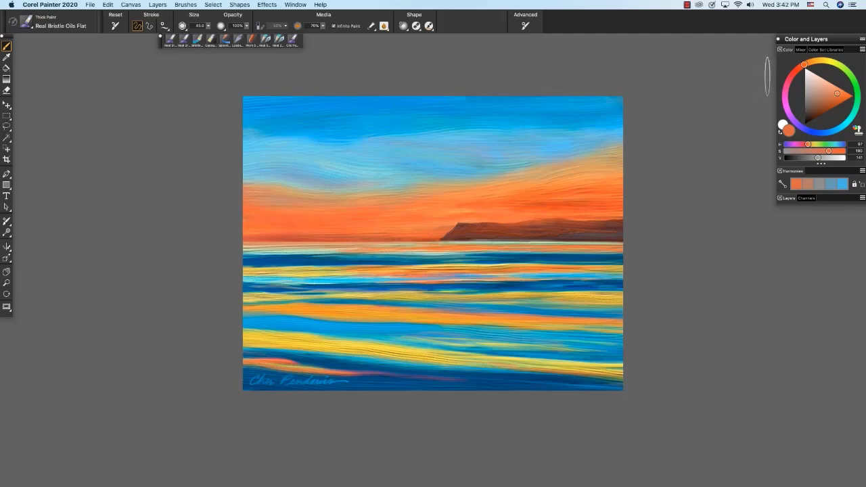
mouse_move(827, 63)
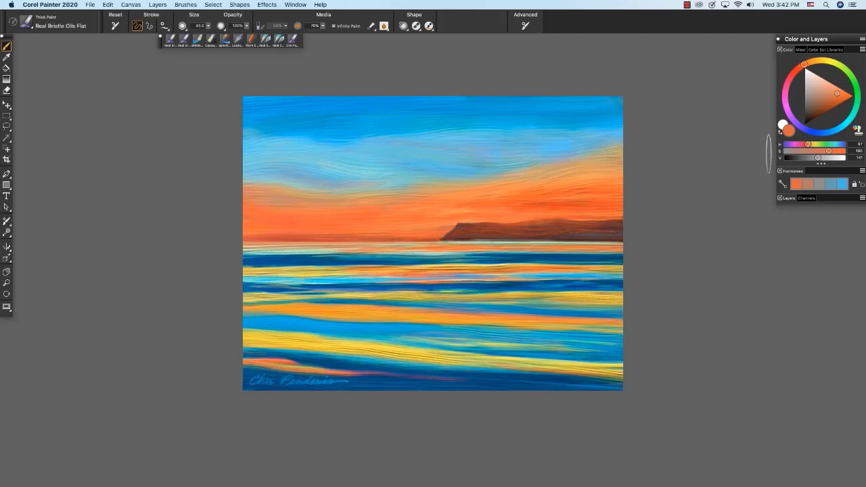
- Show the color panel values as RGB numbers, then switch them back to HSV
left_click(862, 38)
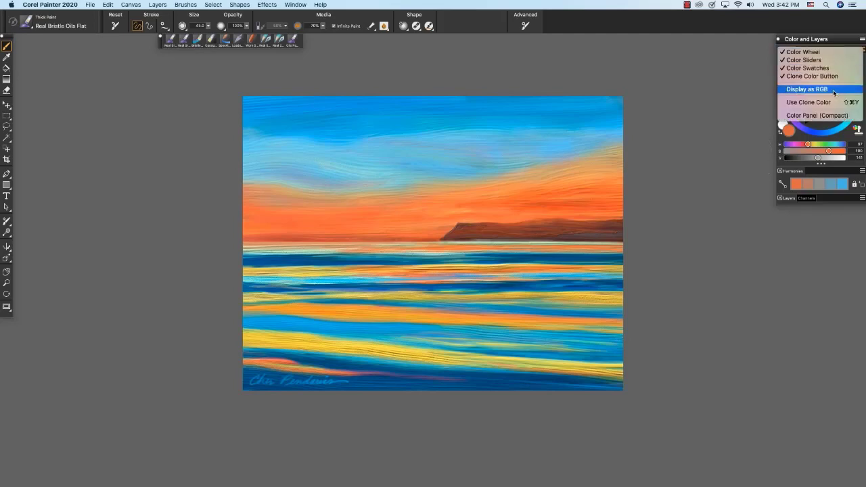
left_click(807, 89)
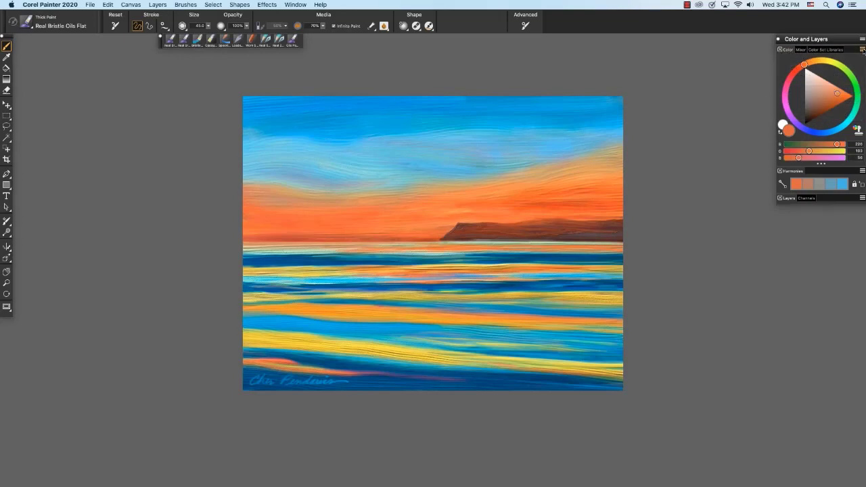
left_click(862, 49)
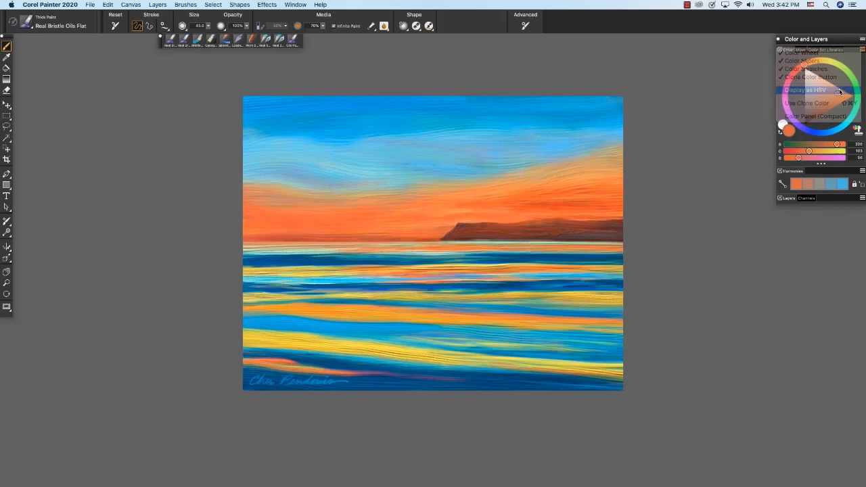
left_click(804, 89)
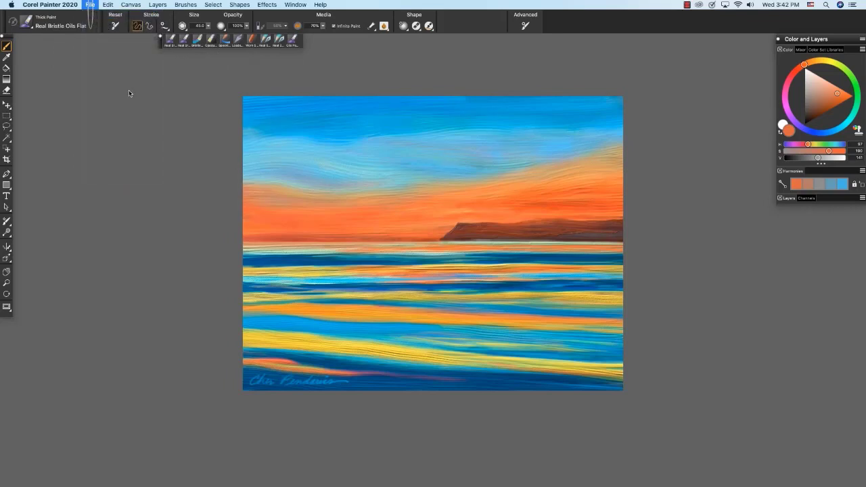
- Start a new 1600 × 900 image and check its paper color picker without changing it
left_click(89, 5)
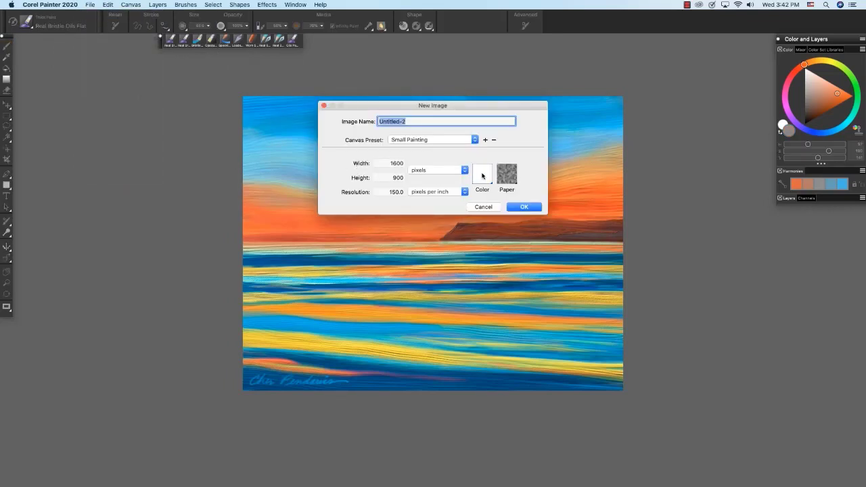
left_click(482, 174)
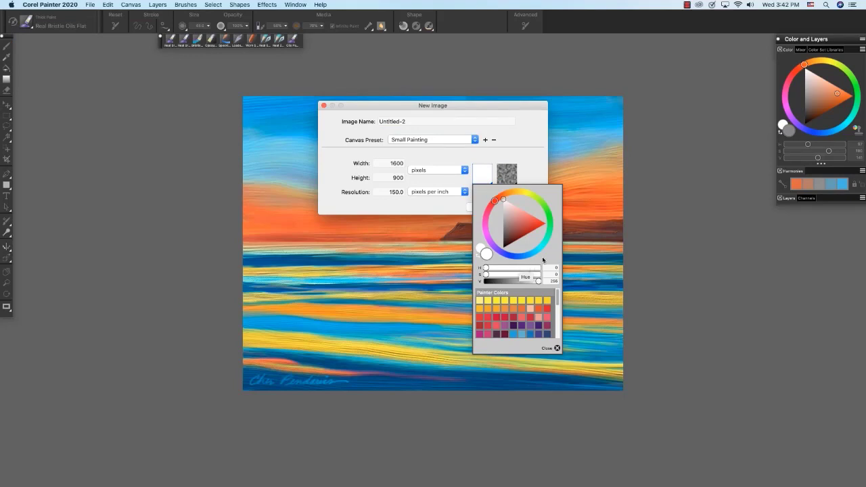
mouse_move(533, 205)
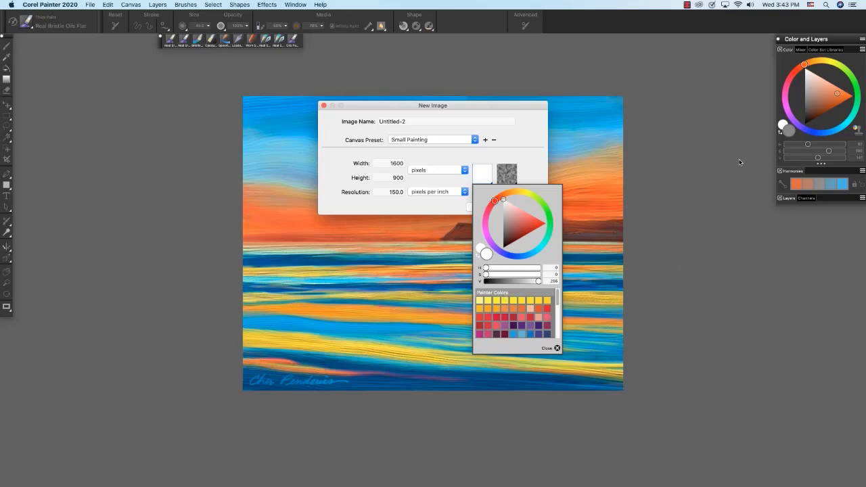
mouse_move(793, 151)
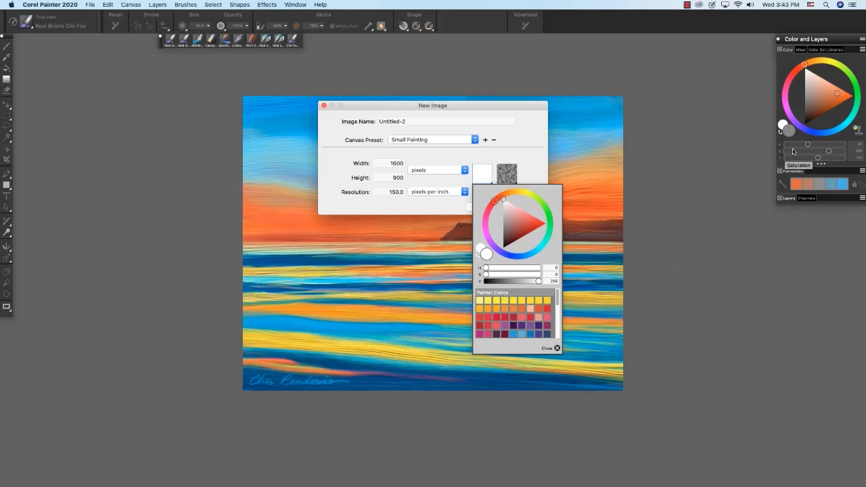
mouse_move(521, 290)
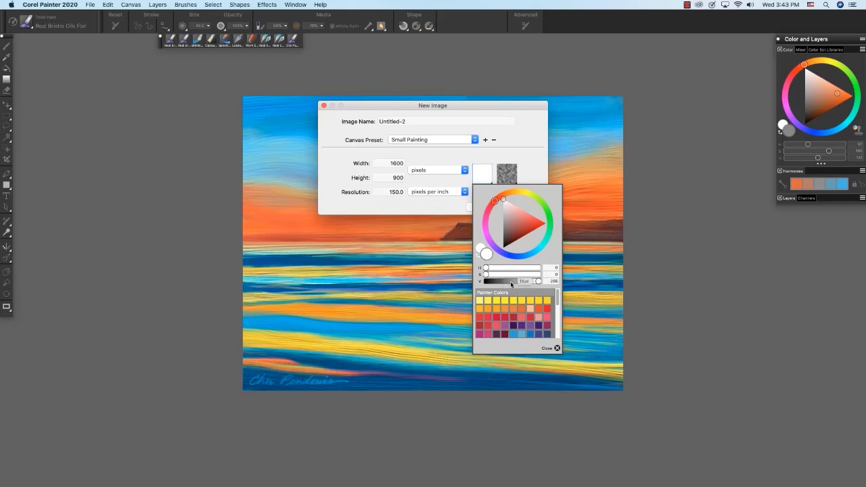
mouse_move(558, 349)
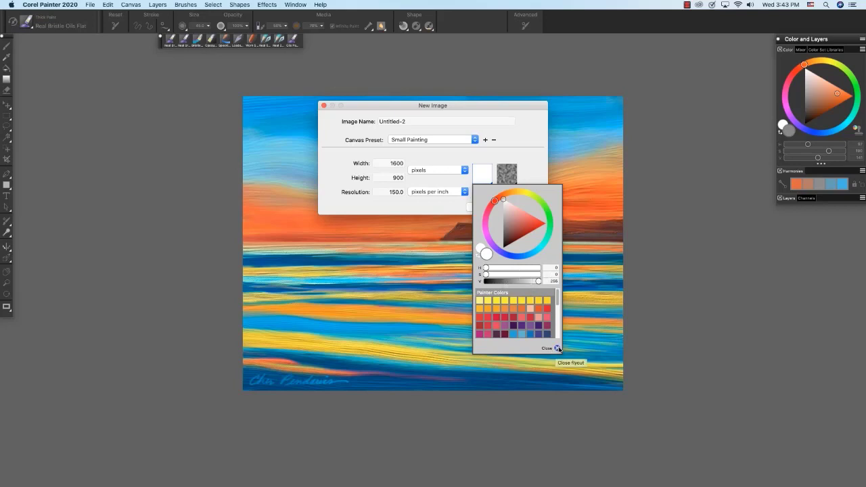
left_click(556, 349)
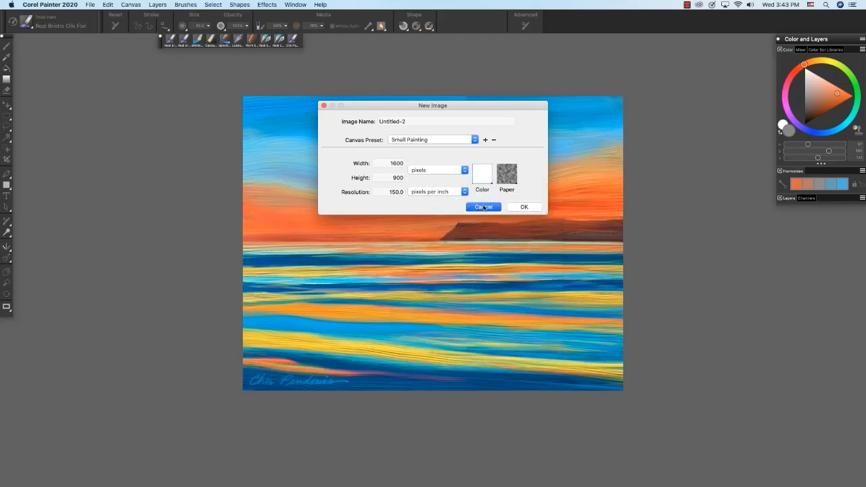
- Cancel the new image so the seascape painting shows again
left_click(483, 206)
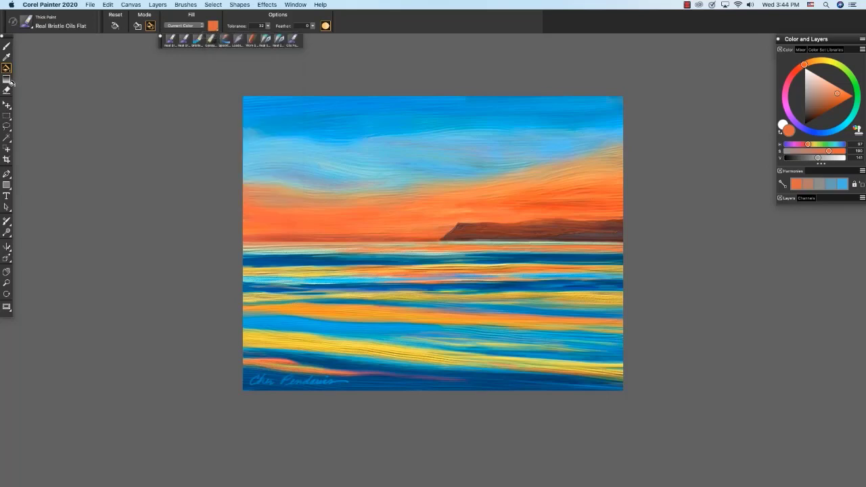
mouse_move(6, 79)
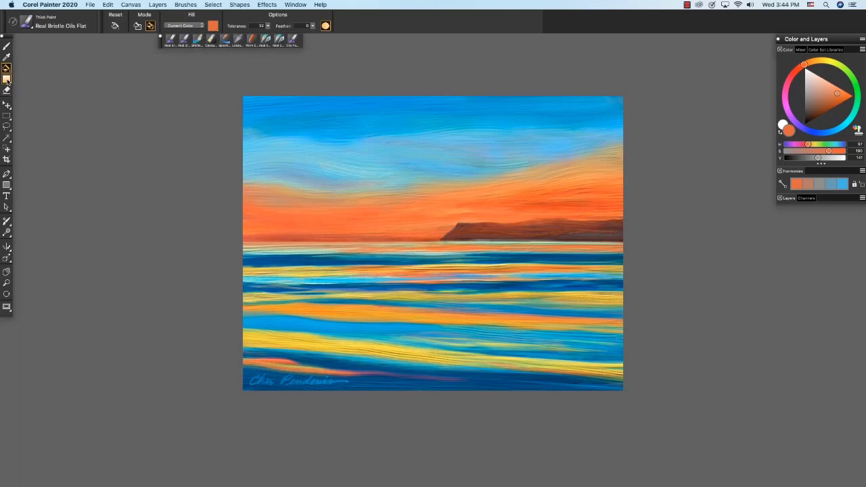
- Activate the Gradient tool and toggle its Gradient Node panel from the property bar
left_click(6, 67)
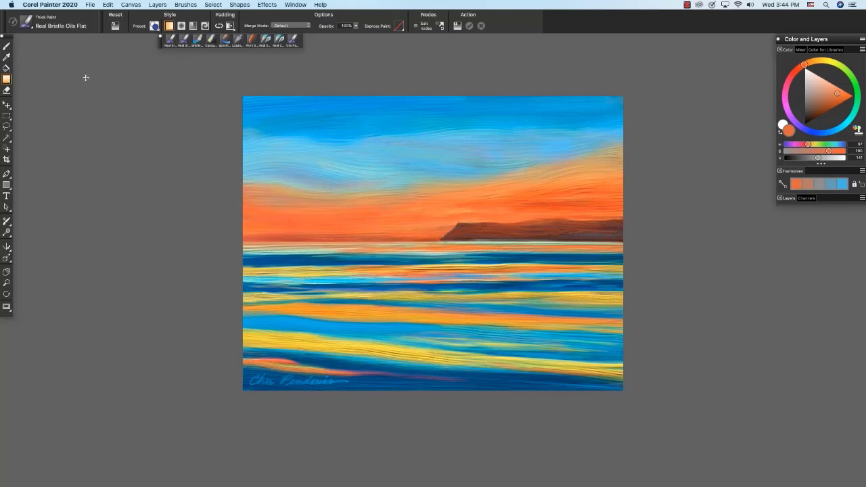
mouse_move(349, 52)
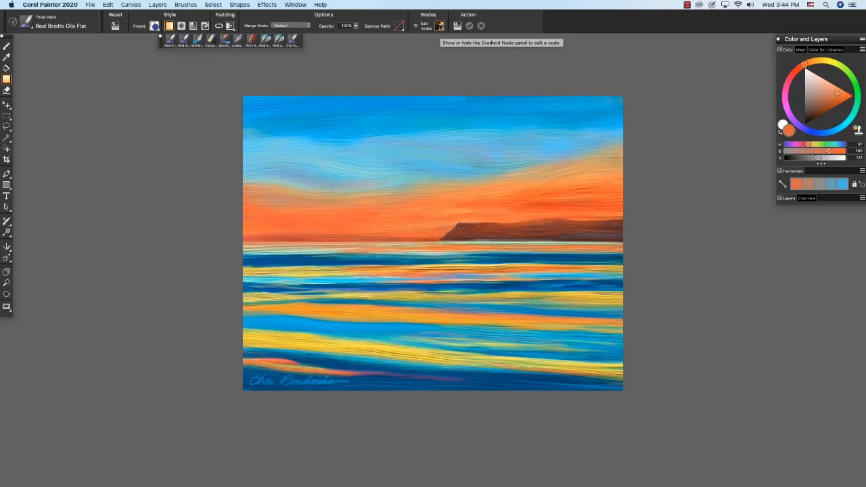
left_click(439, 25)
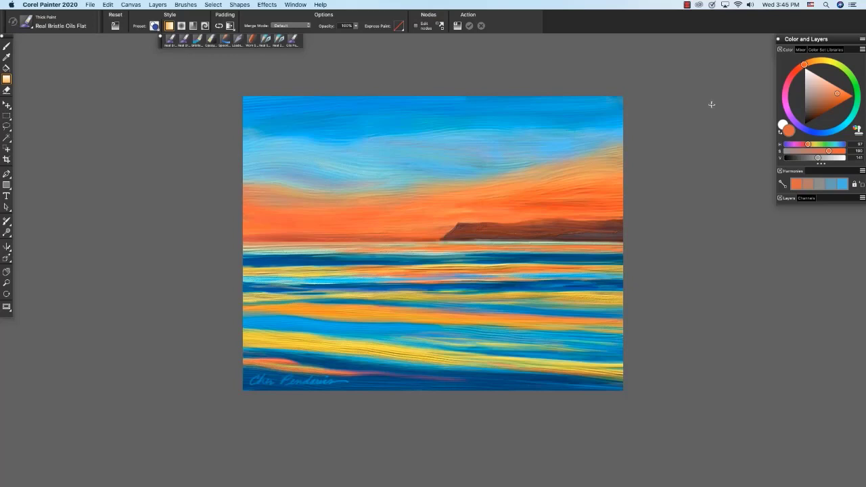
- Hide the color sliders from the color panel, then show them again under the wheel
left_click(862, 38)
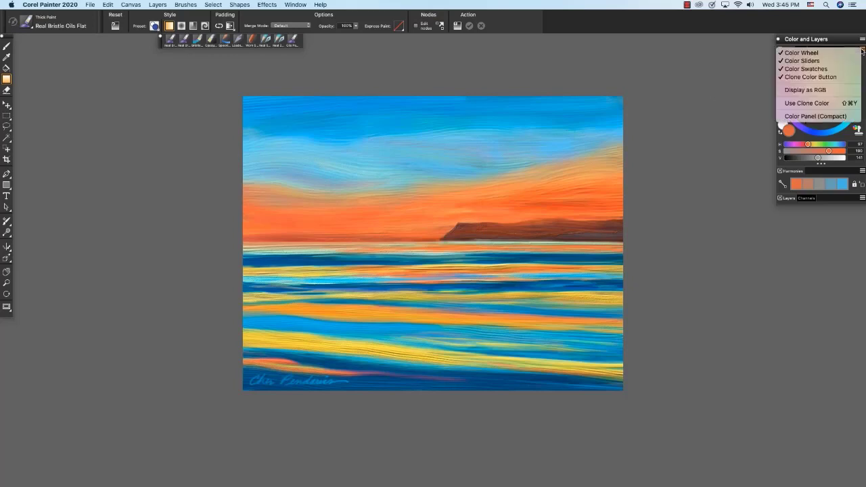
mouse_move(819, 89)
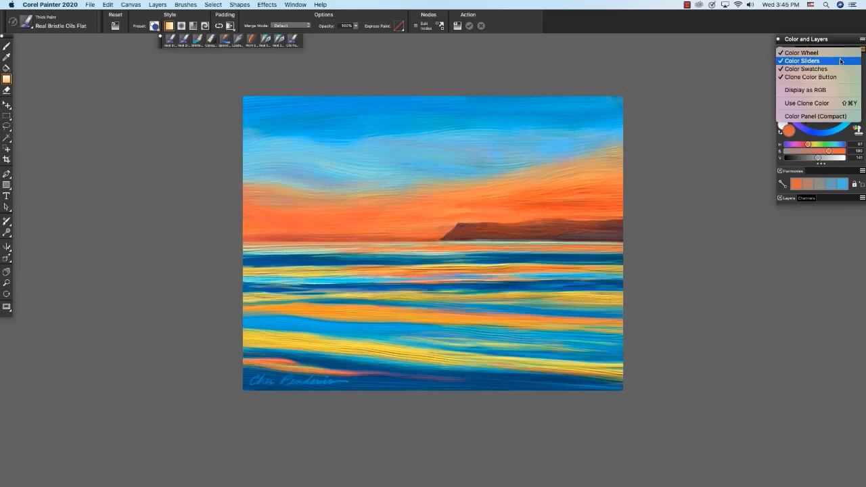
left_click(802, 52)
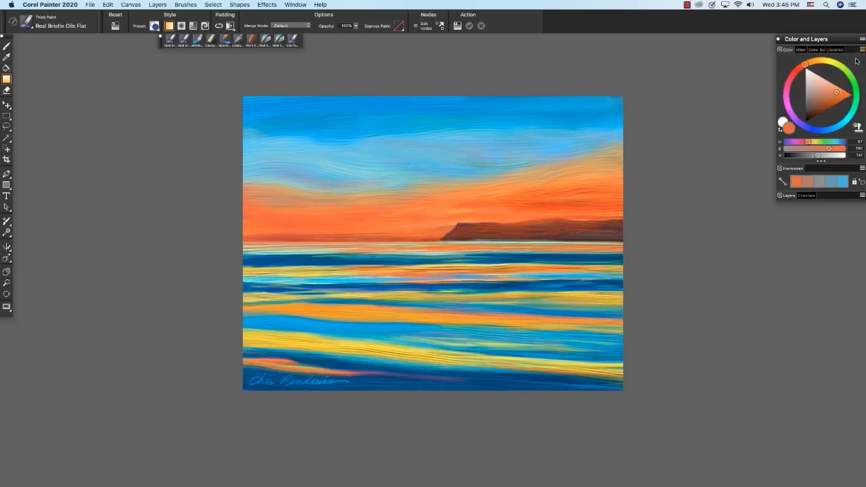
left_click(862, 38)
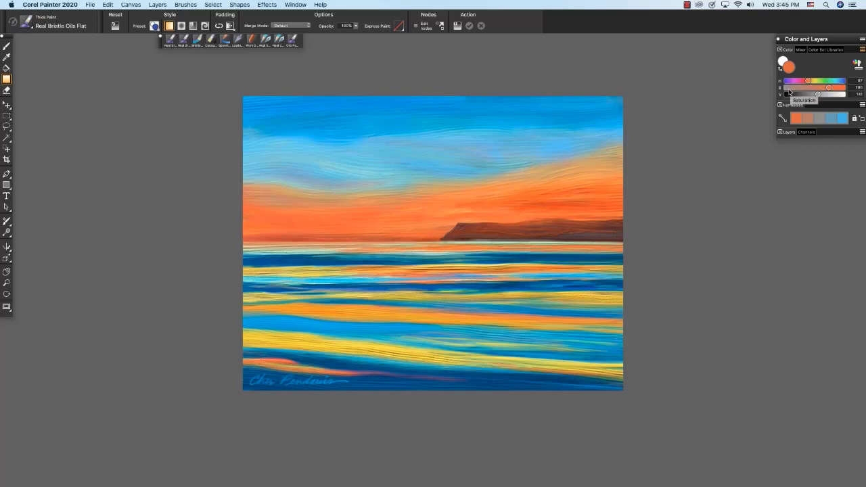
left_click(860, 38)
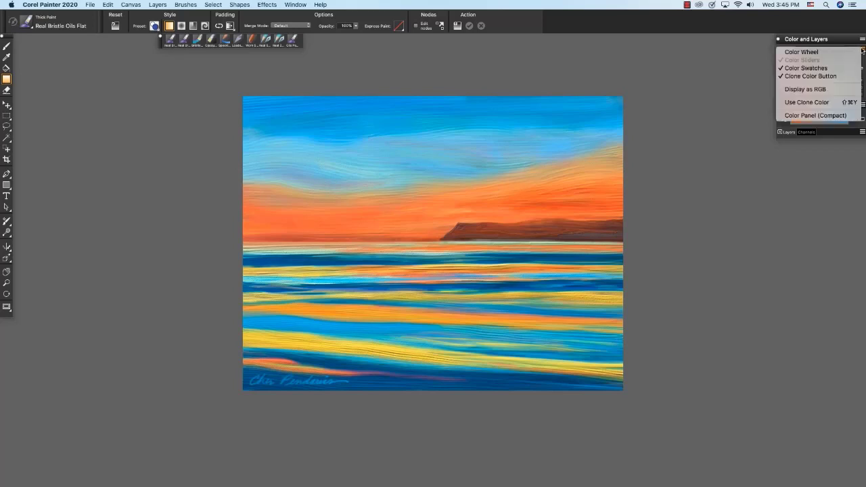
mouse_move(852, 59)
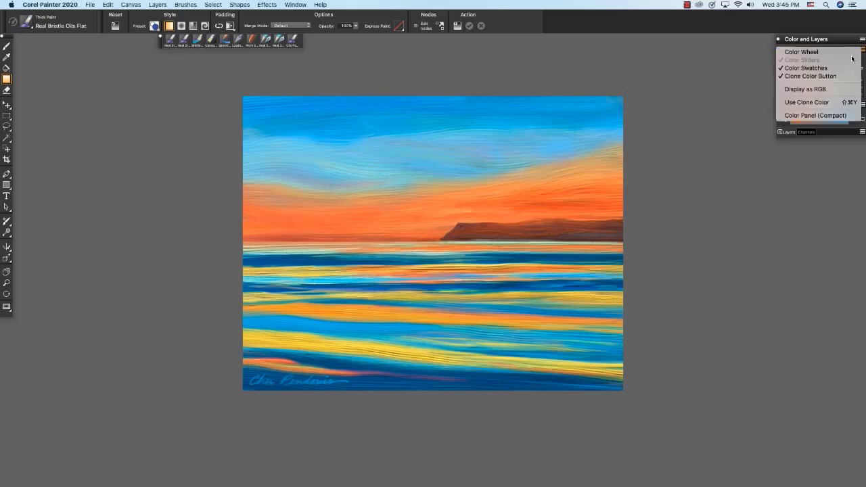
left_click(801, 51)
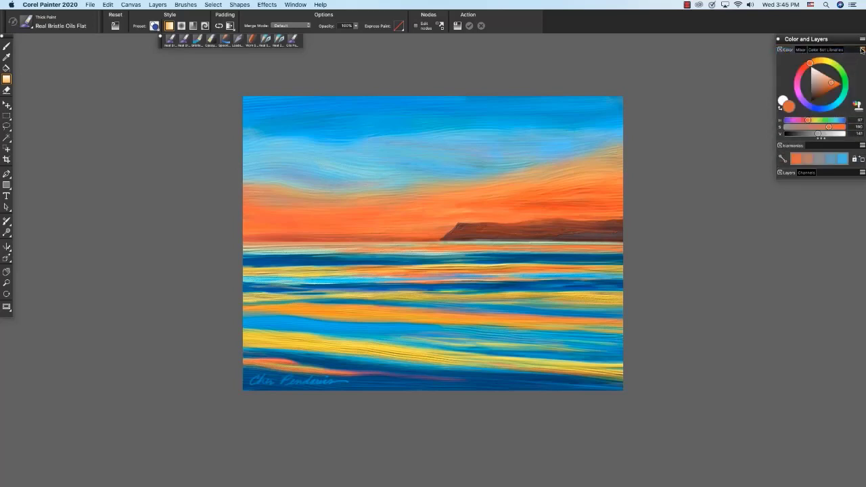
left_click(862, 49)
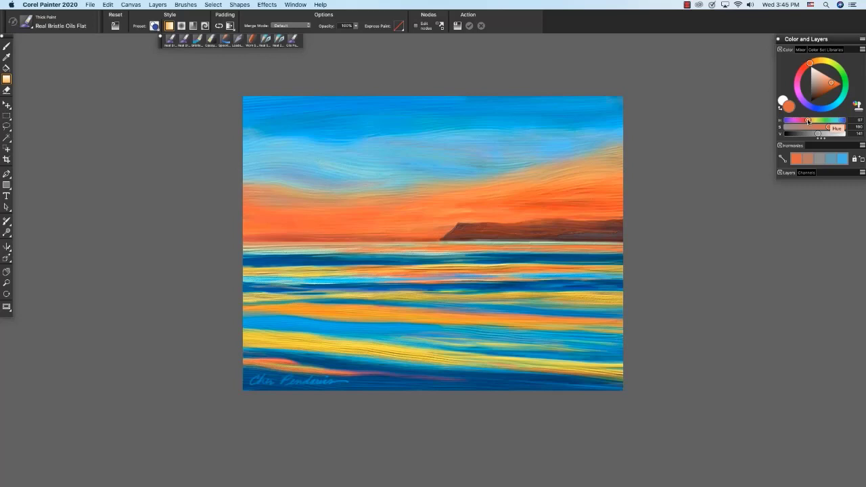
- Widen the color panel and nudge the sliders between yellow, greenish yellow and pale orange
left_click_drag(809, 120, 812, 120)
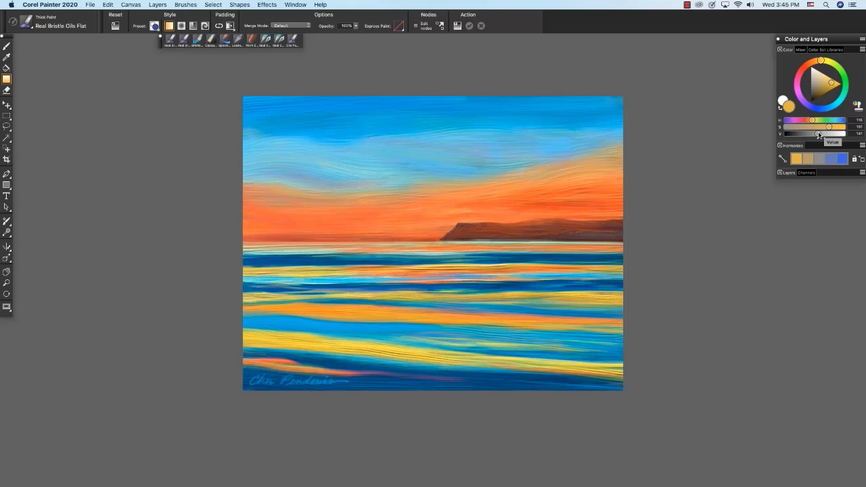
left_click_drag(817, 134, 811, 134)
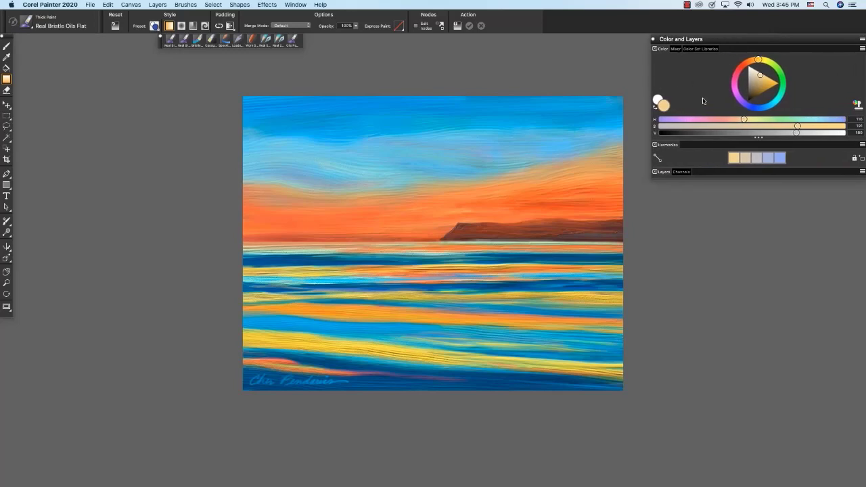
left_click_drag(744, 119, 772, 119)
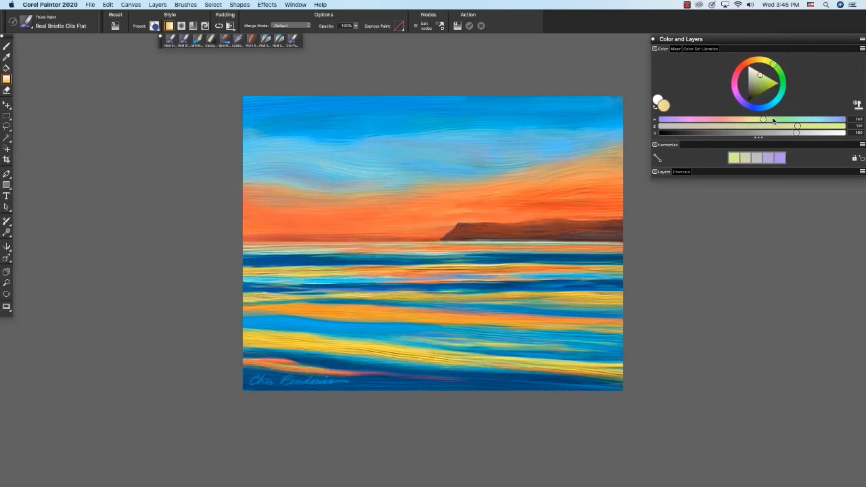
left_click_drag(772, 120, 747, 120)
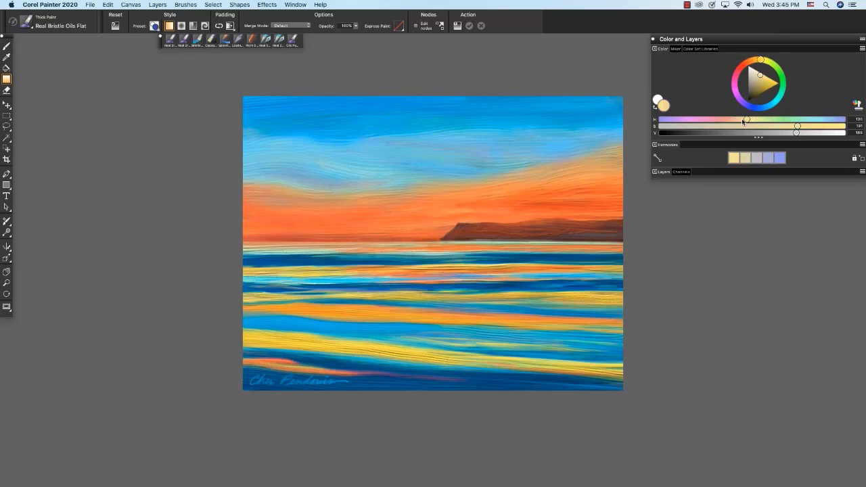
left_click_drag(744, 119, 720, 119)
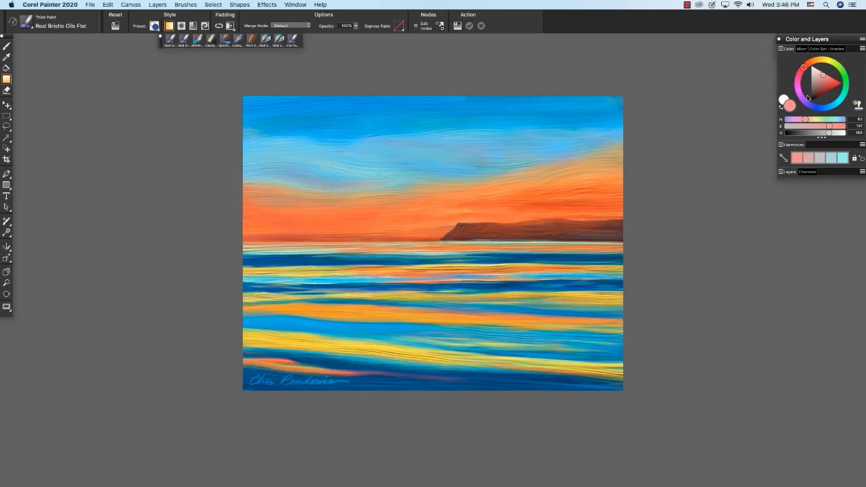
mouse_move(841, 78)
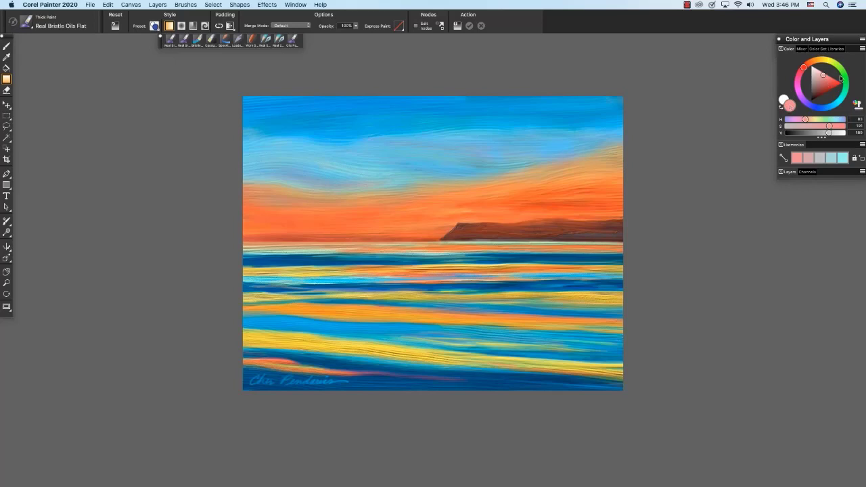
- Pick a pale pink on the color wheel, giving pink-and-teal harmony swatches
left_click(826, 80)
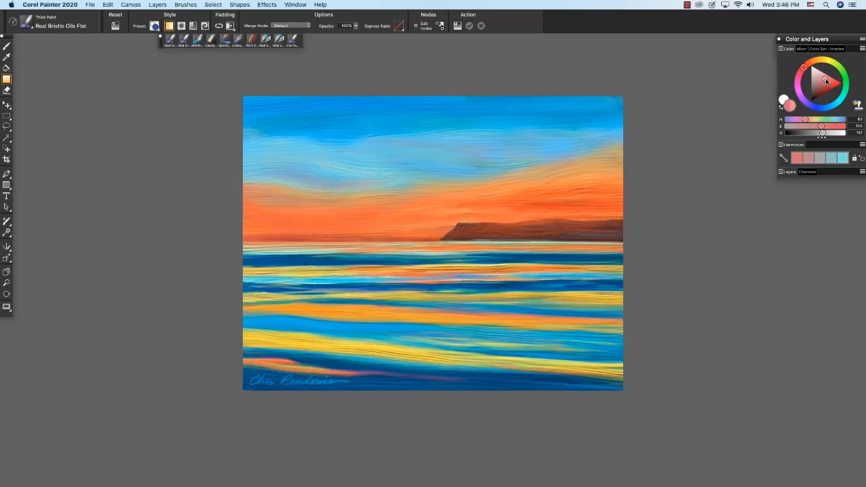
left_click(828, 84)
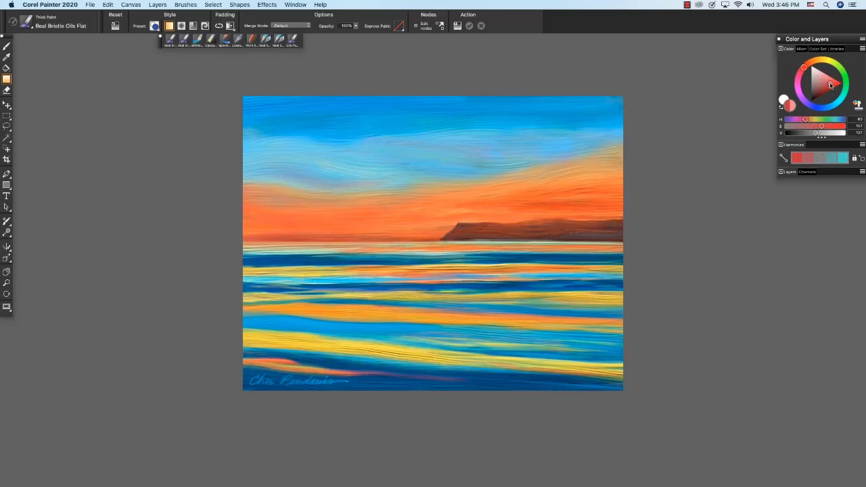
left_click(785, 105)
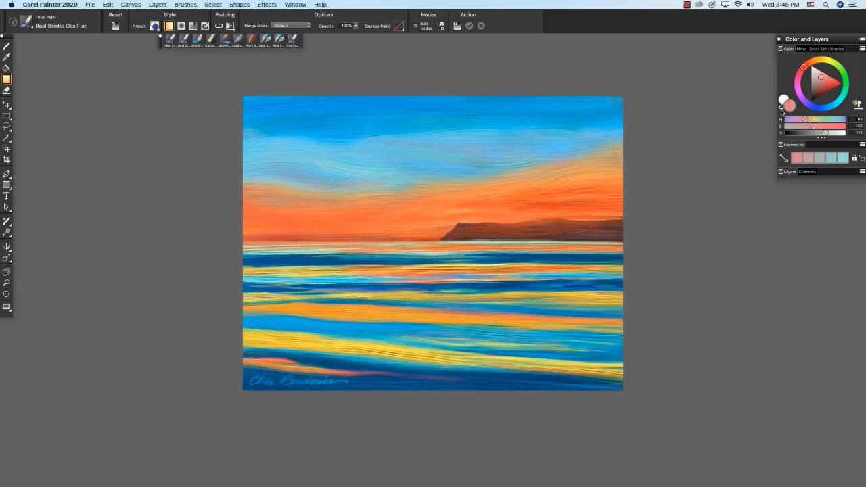
left_click(804, 65)
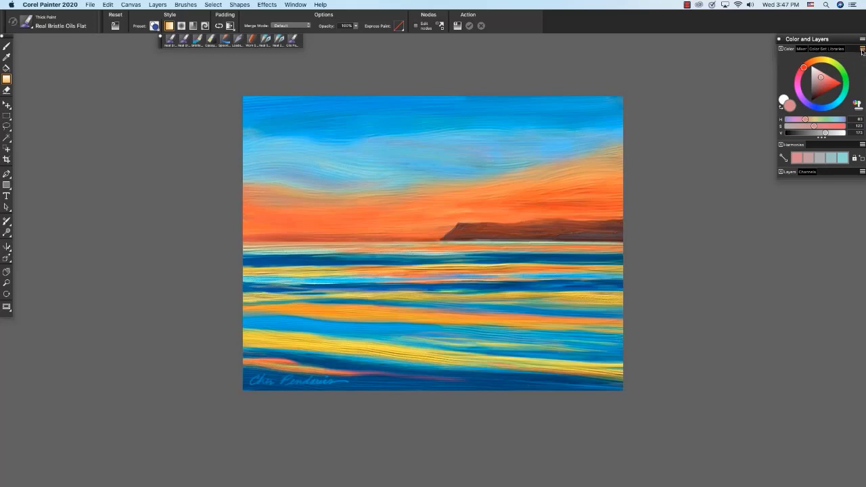
mouse_move(862, 51)
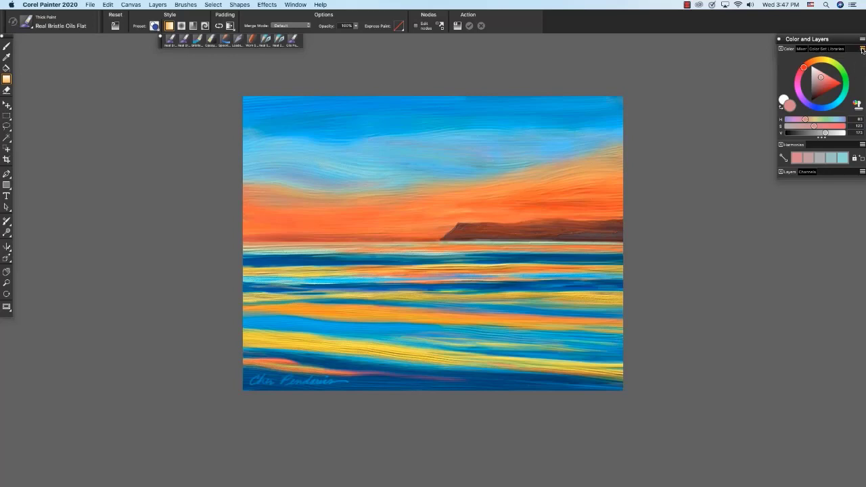
left_click(862, 38)
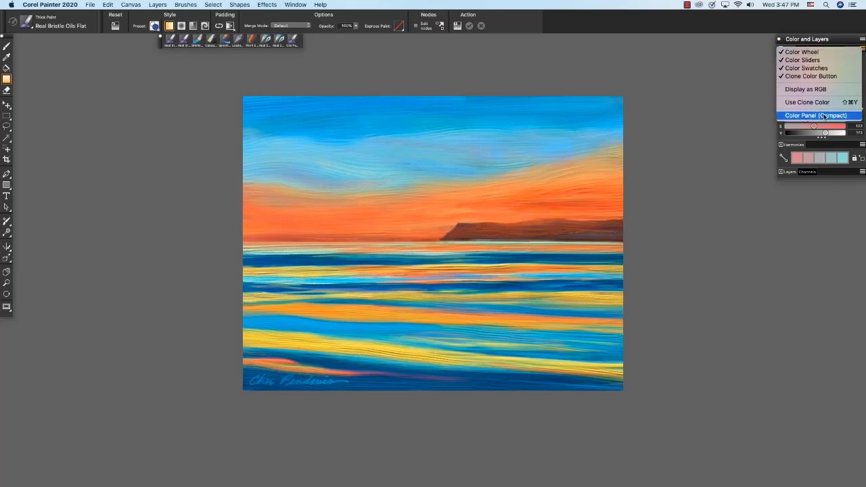
left_click(818, 115)
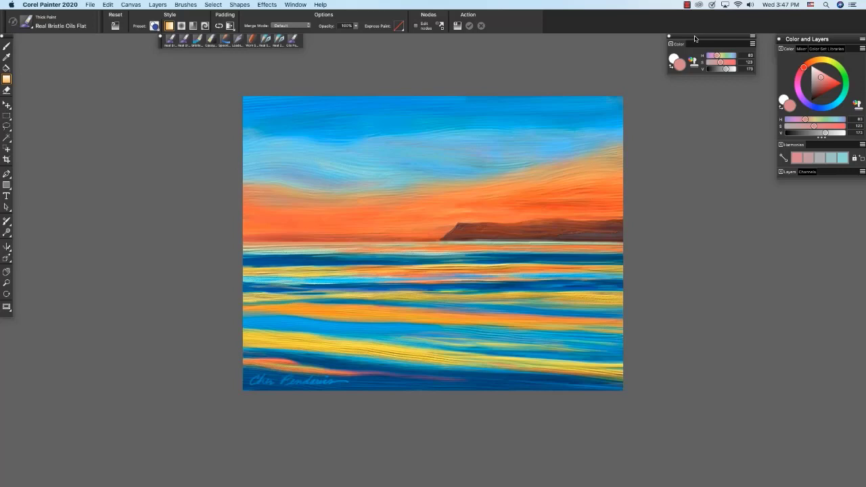
mouse_move(695, 40)
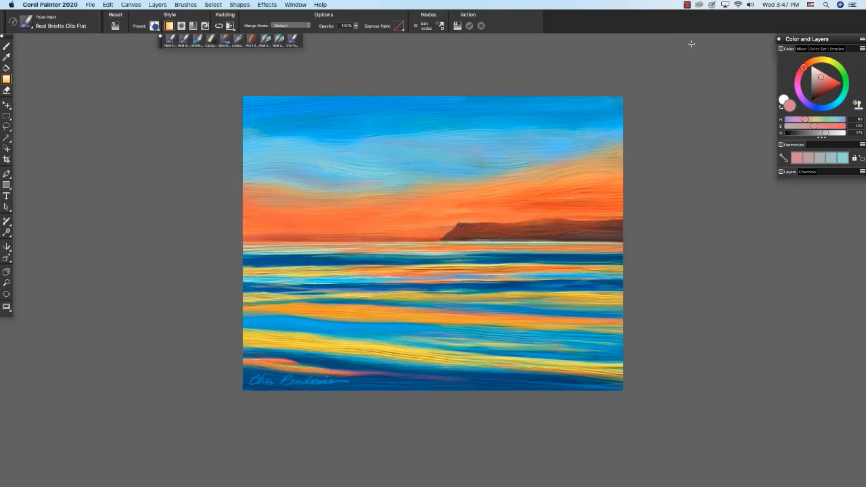
mouse_move(328, 41)
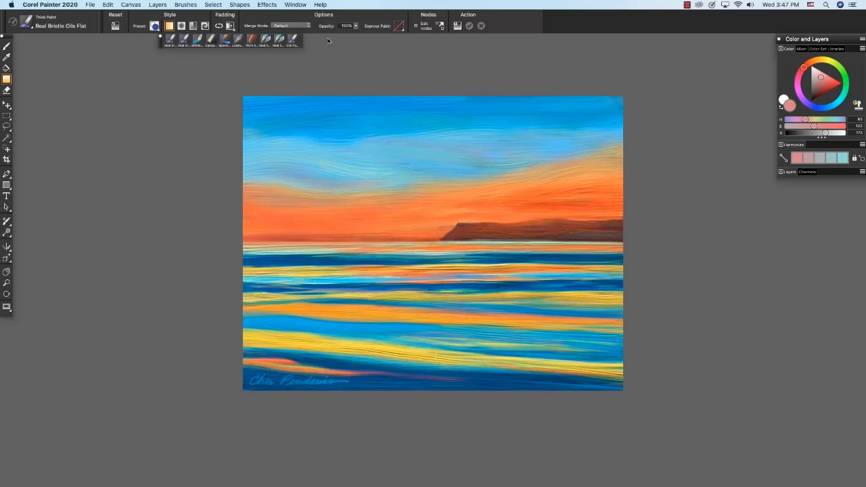
- List the available panels from the Window menu
left_click(295, 4)
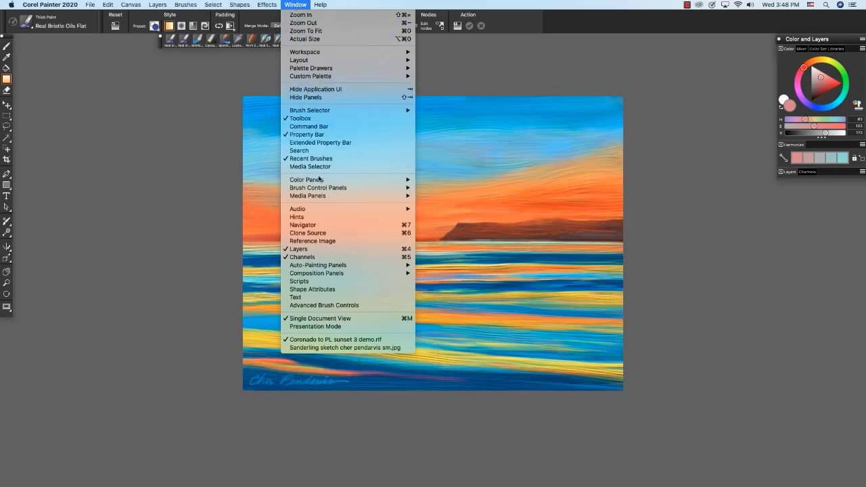
mouse_move(306, 179)
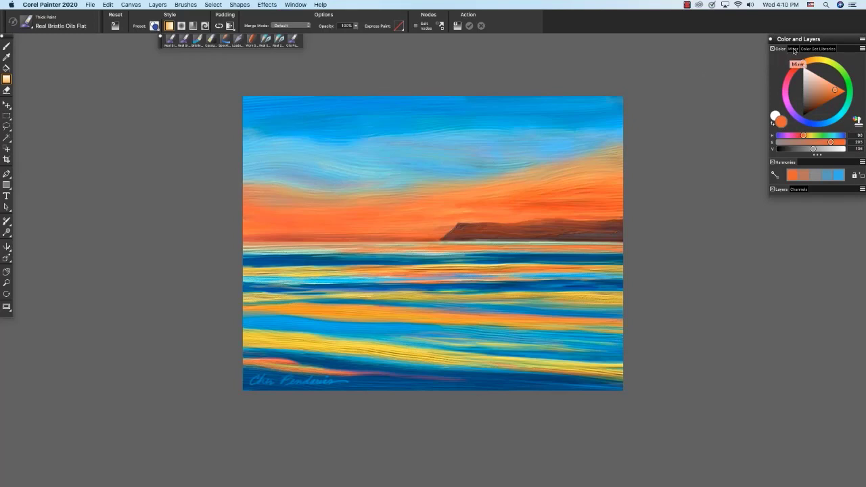
- Browse the color set libraries and mixer, then return to Painter Colors and the color wheel
left_click(817, 49)
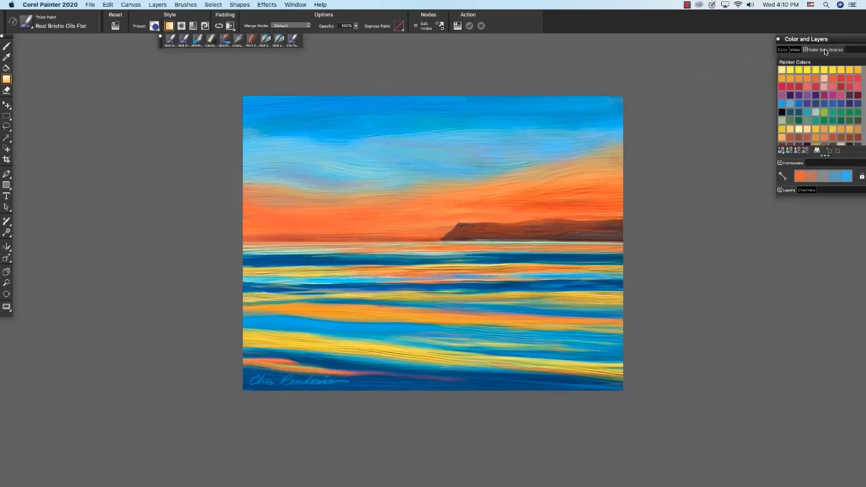
left_click(798, 48)
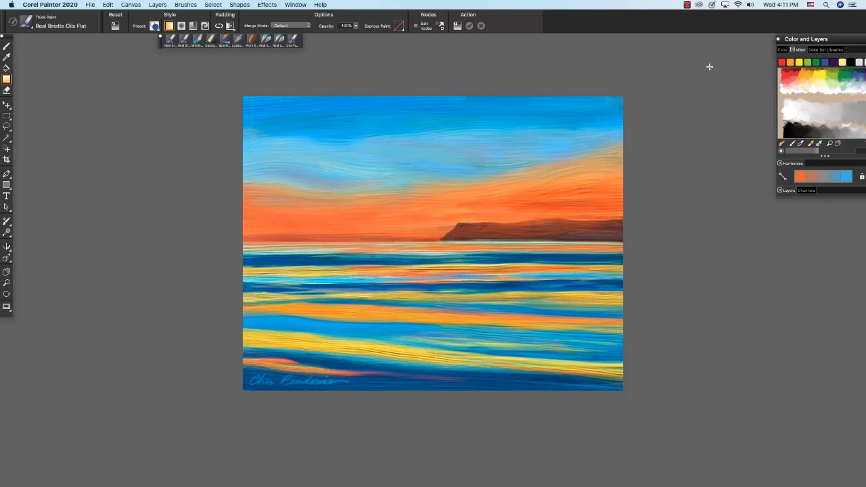
left_click(825, 49)
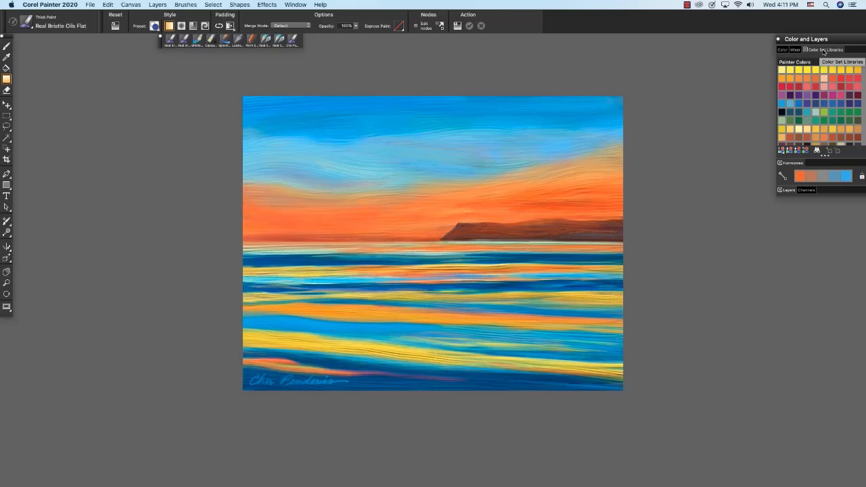
left_click(783, 48)
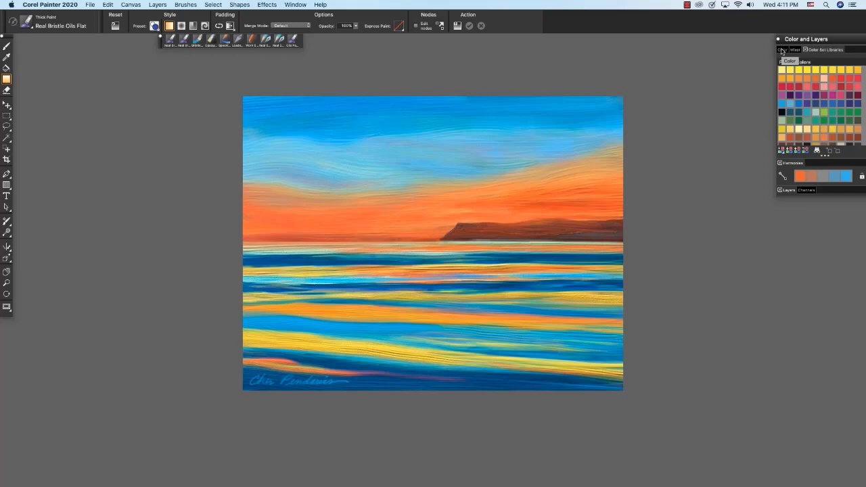
left_click(789, 49)
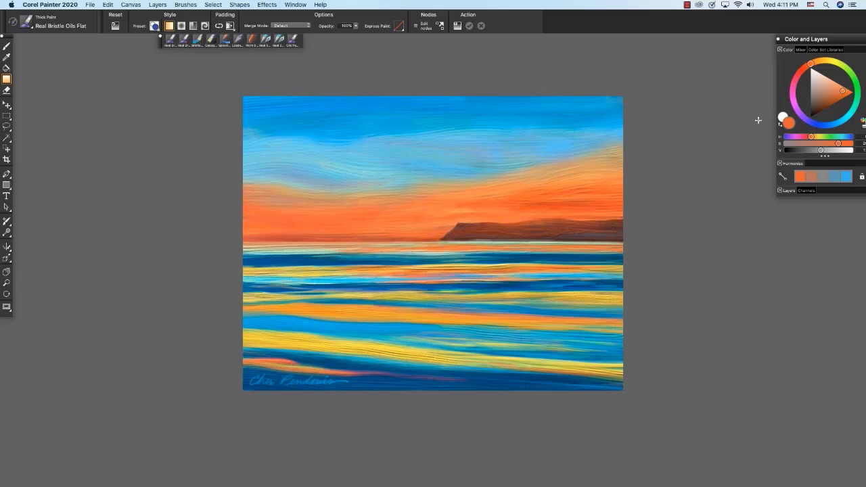
mouse_move(789, 123)
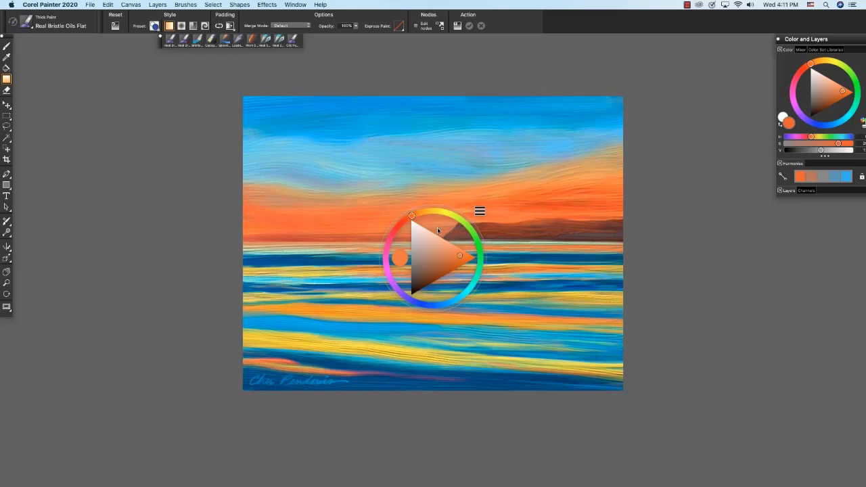
- Move the floating Temporal Color Palette wheel over the dark headland
left_click_drag(435, 258, 514, 203)
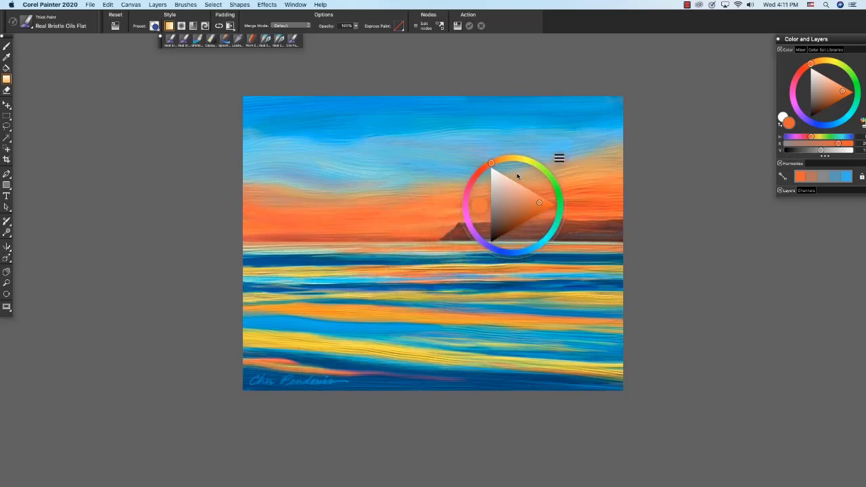
mouse_move(539, 205)
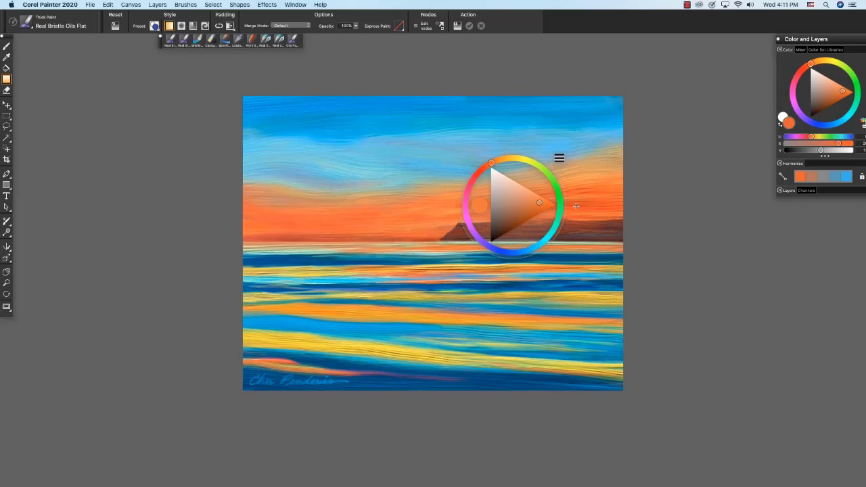
mouse_move(525, 177)
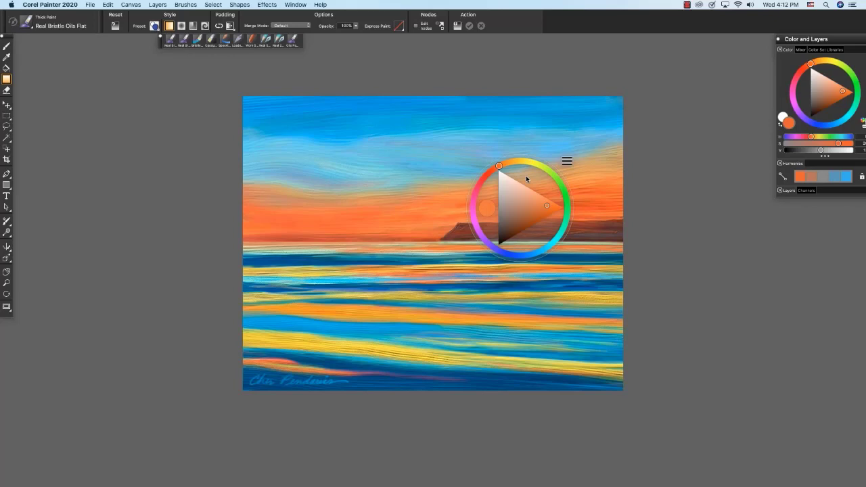
left_click(567, 161)
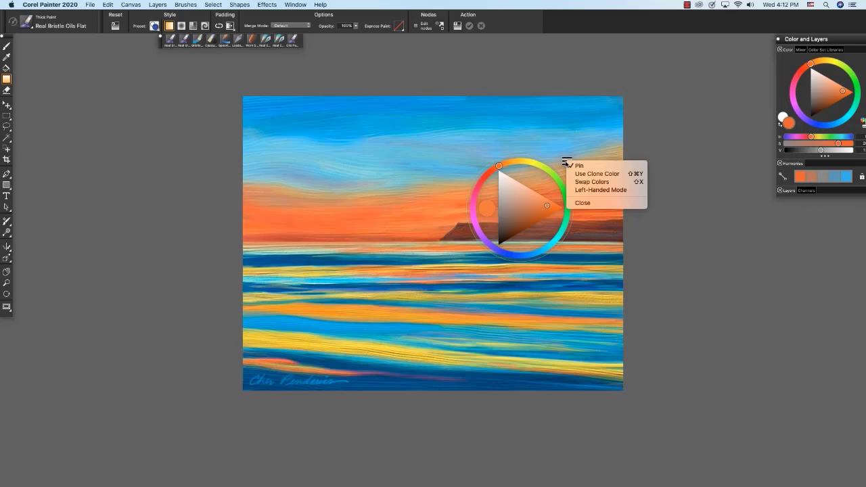
mouse_move(601, 190)
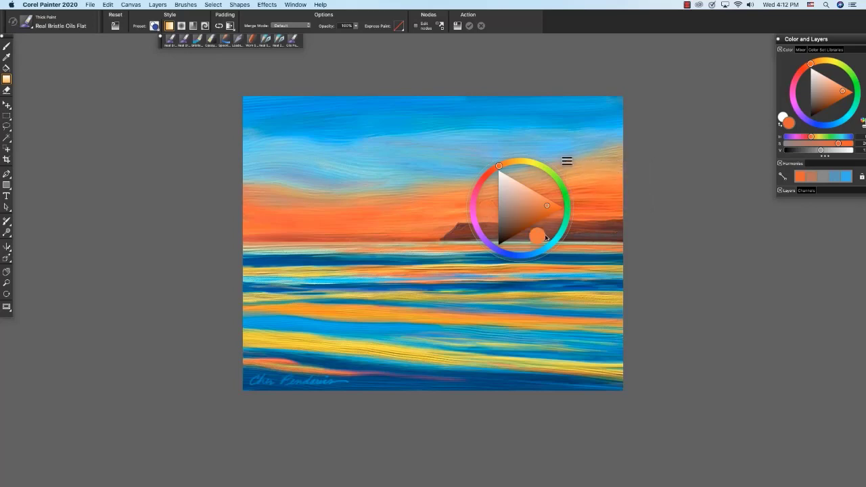
mouse_move(538, 241)
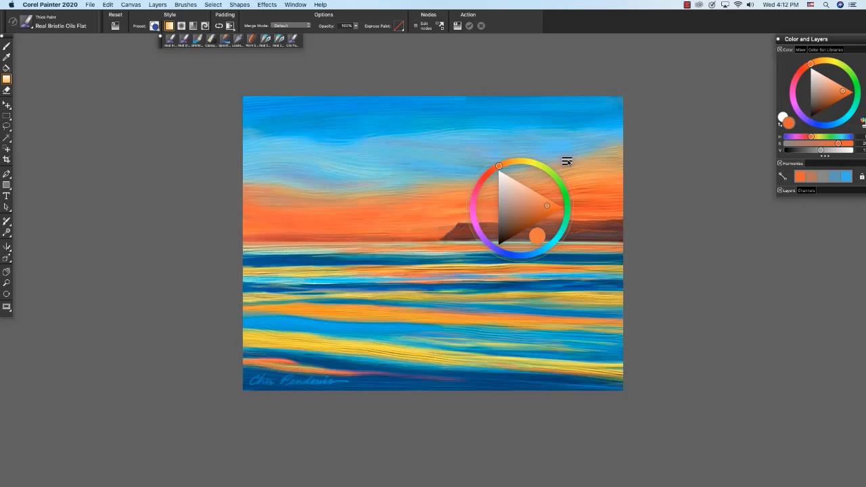
left_click(566, 162)
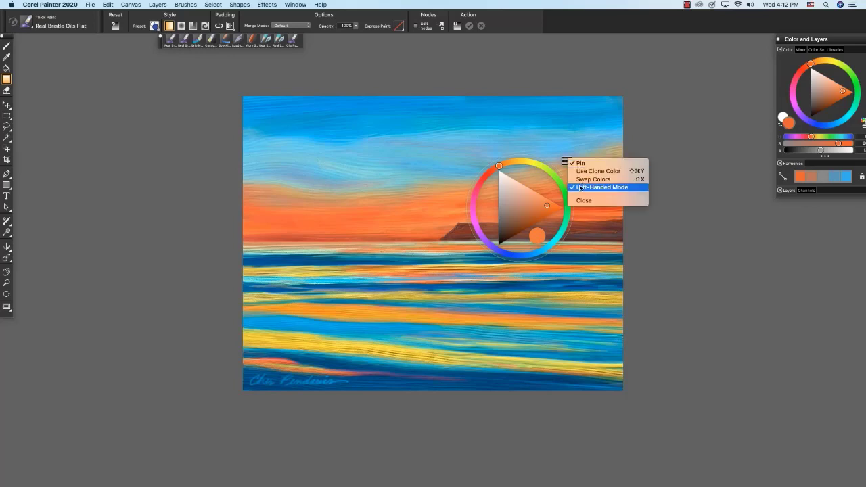
left_click(585, 200)
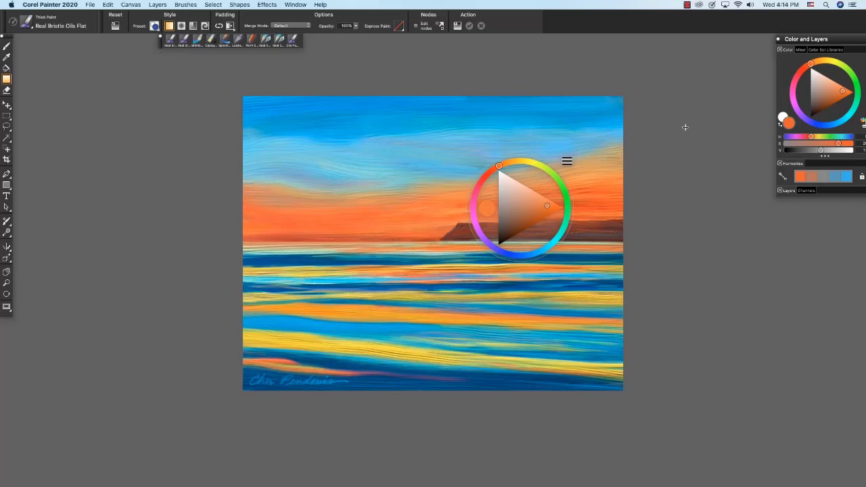
mouse_move(719, 111)
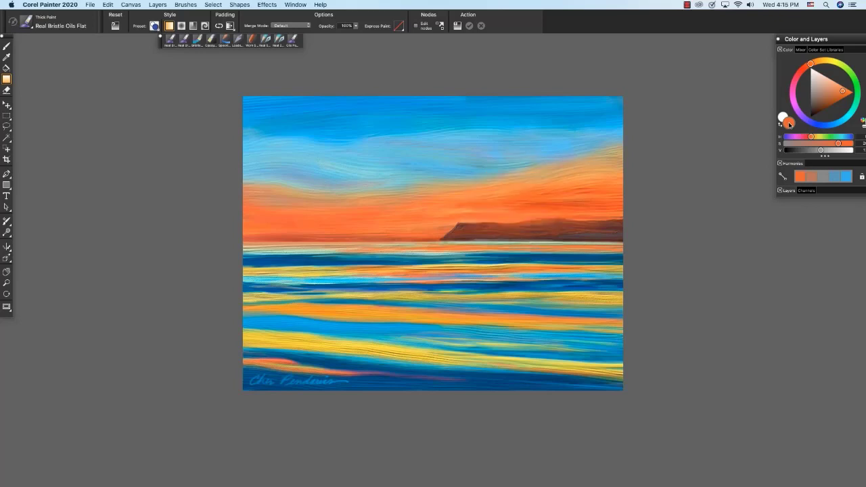
mouse_move(639, 103)
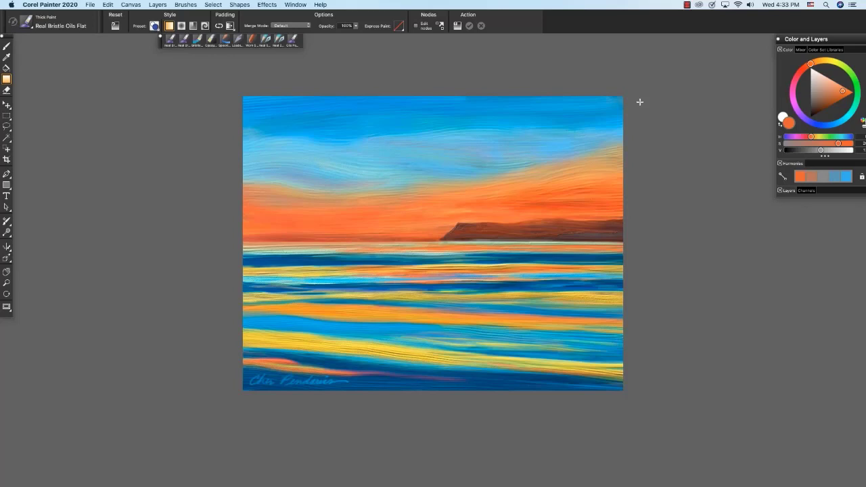
mouse_move(729, 150)
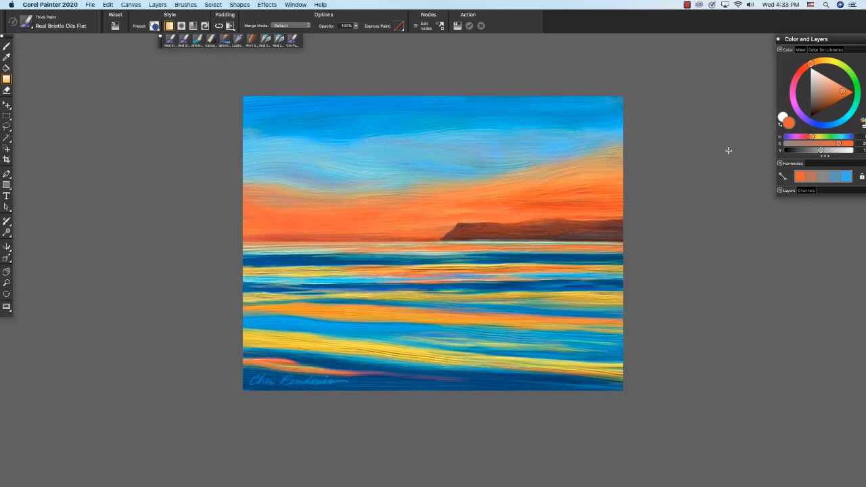
mouse_move(790, 176)
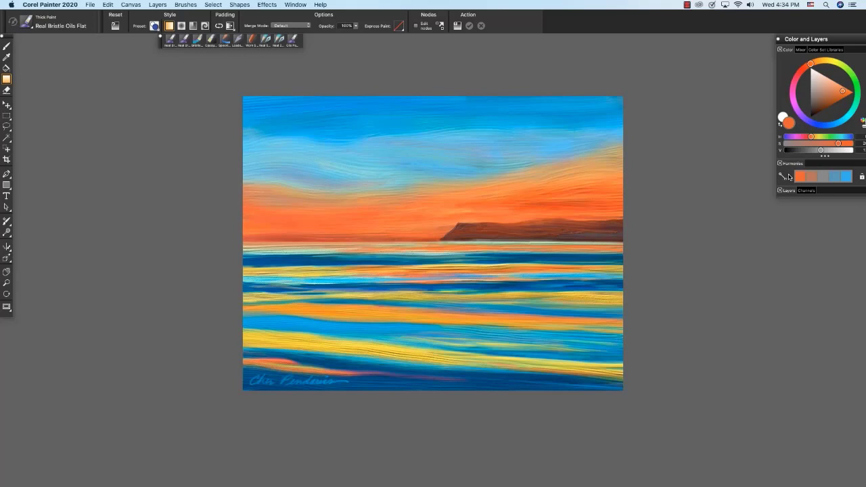
mouse_move(789, 176)
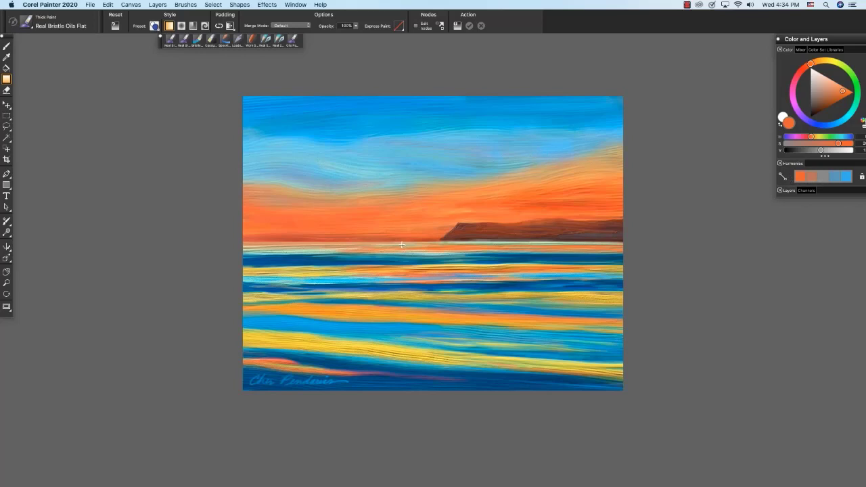
mouse_move(378, 269)
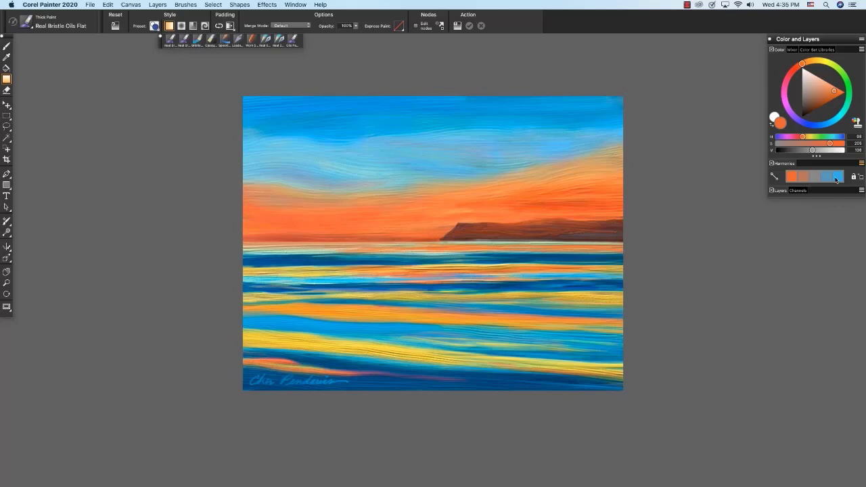
mouse_move(828, 178)
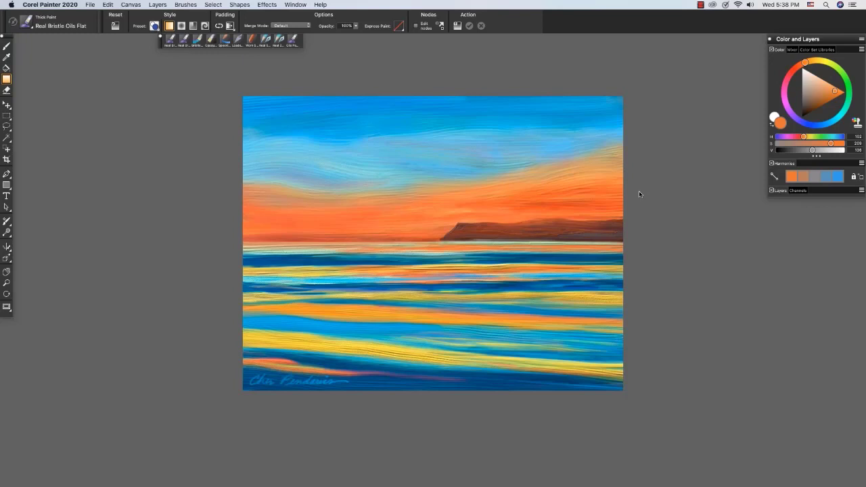
mouse_move(639, 192)
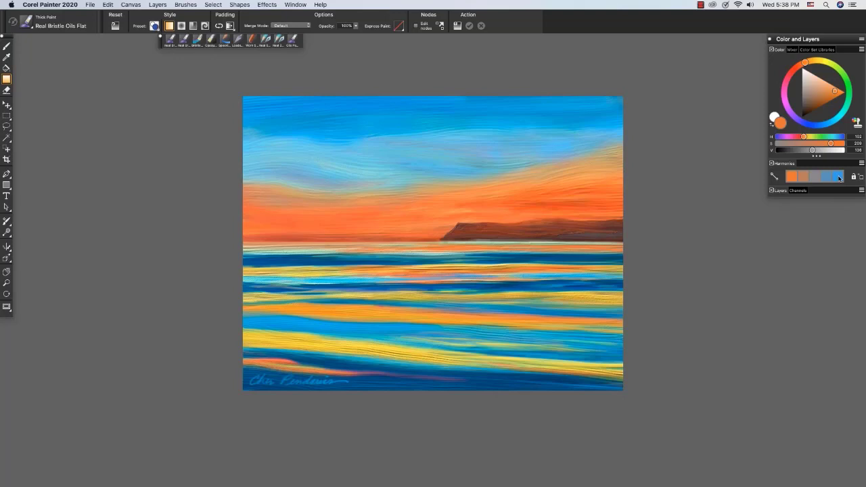
mouse_move(839, 179)
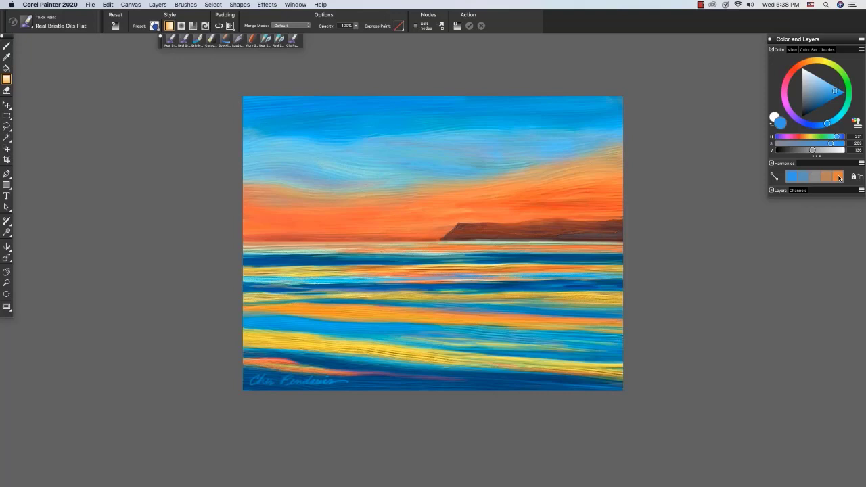
mouse_move(839, 178)
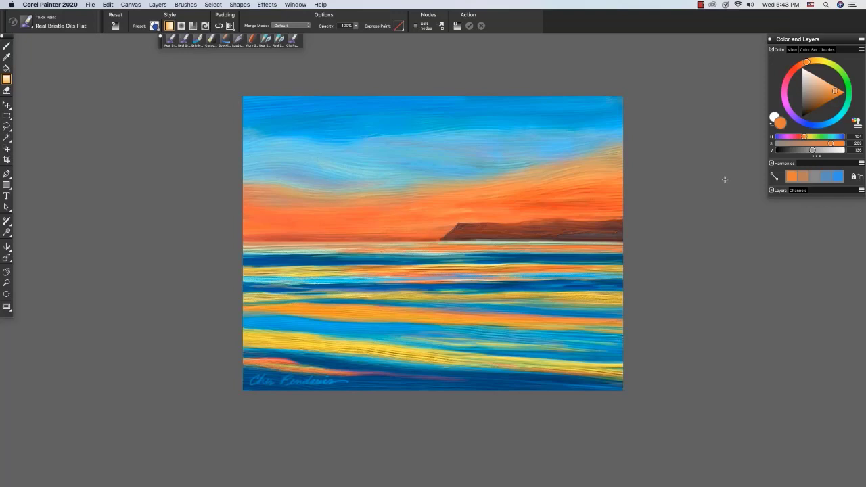
mouse_move(735, 181)
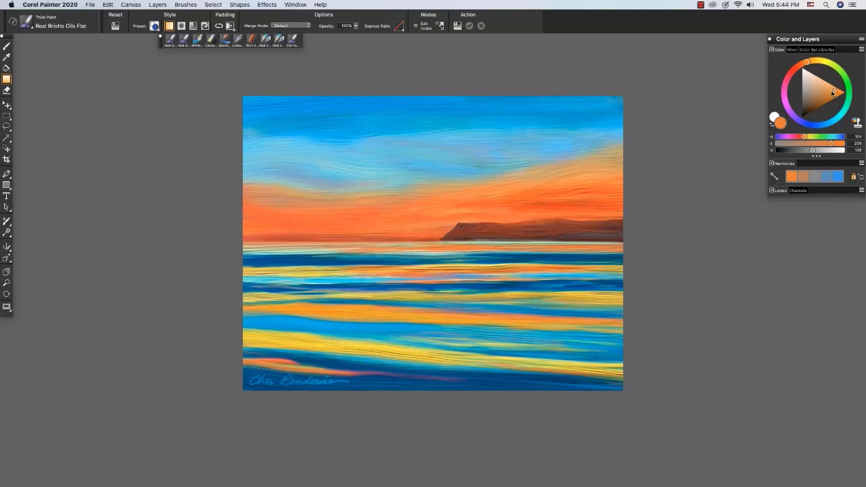
- Sample a blue from the harmony swatch row, then keep the orange current color
left_click(828, 92)
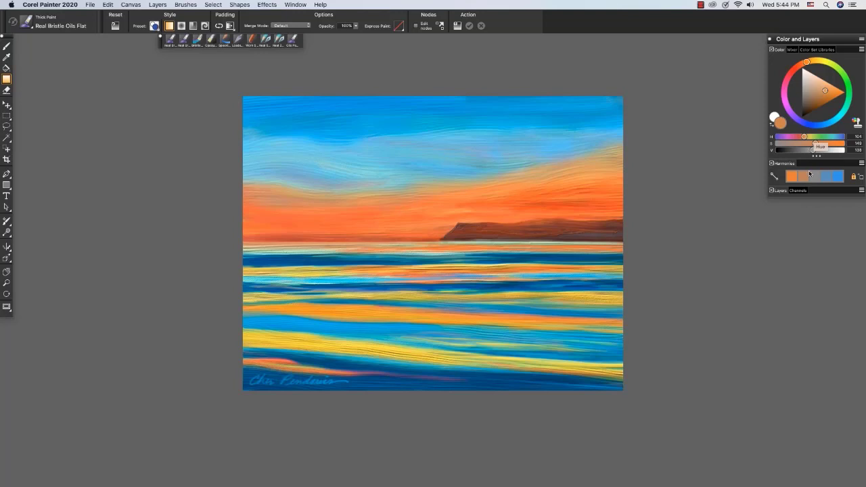
mouse_move(847, 176)
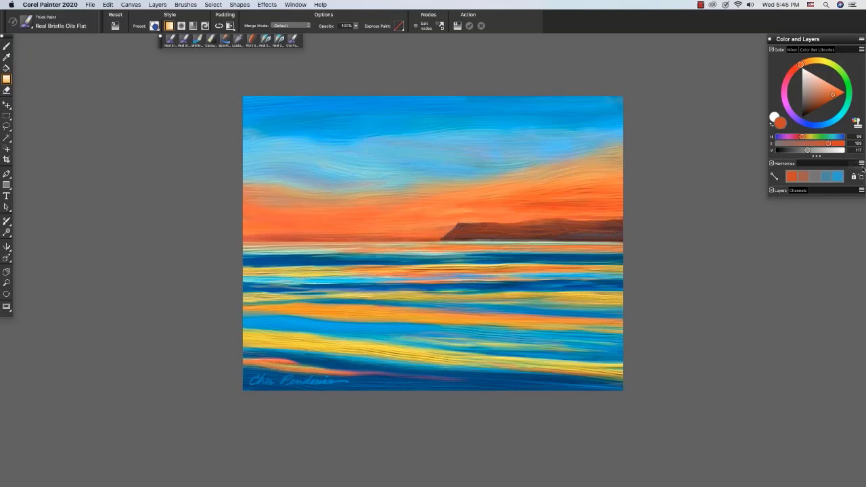
mouse_move(862, 164)
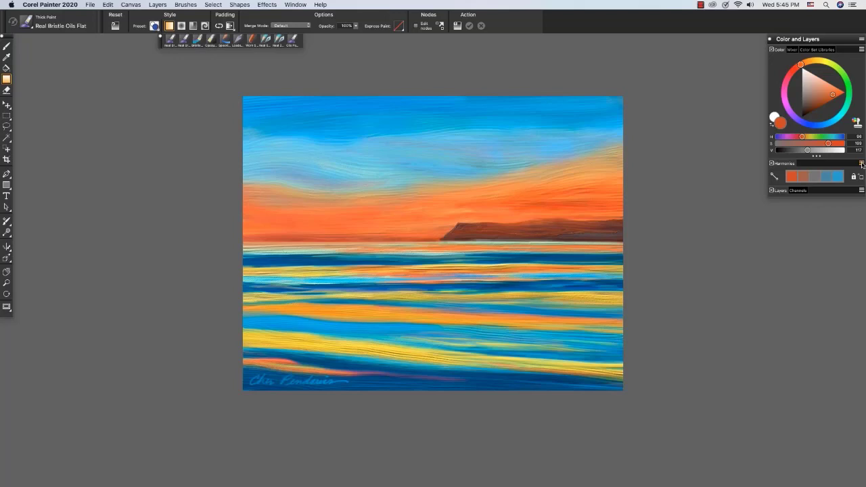
- Add Complementary, Split Complementary, Tetradic and Monochromatic rows to the Harmonies panel from its options menu
left_click(861, 162)
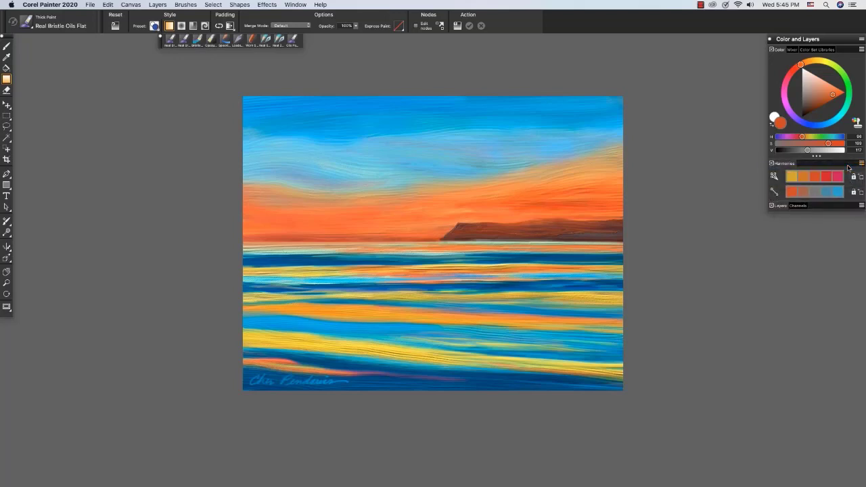
left_click(861, 163)
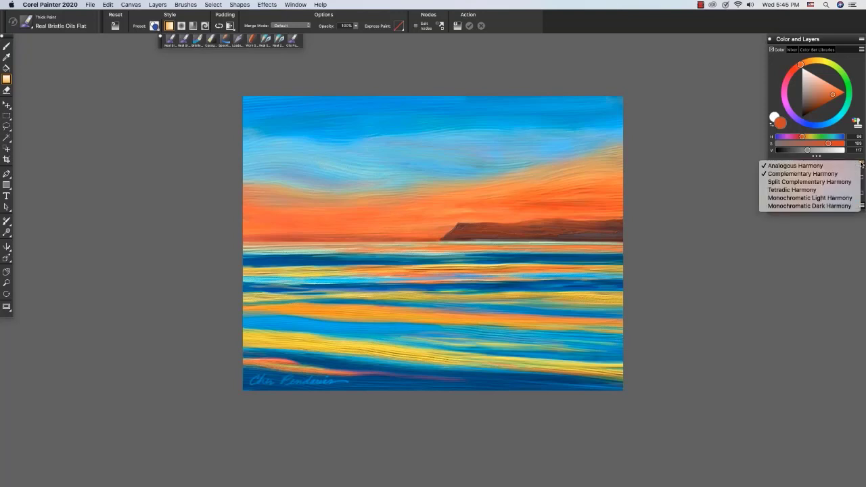
left_click(802, 174)
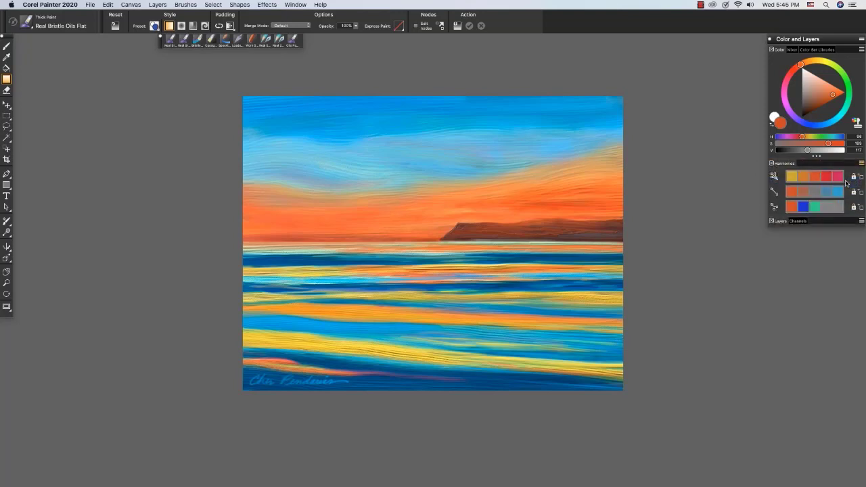
left_click(861, 162)
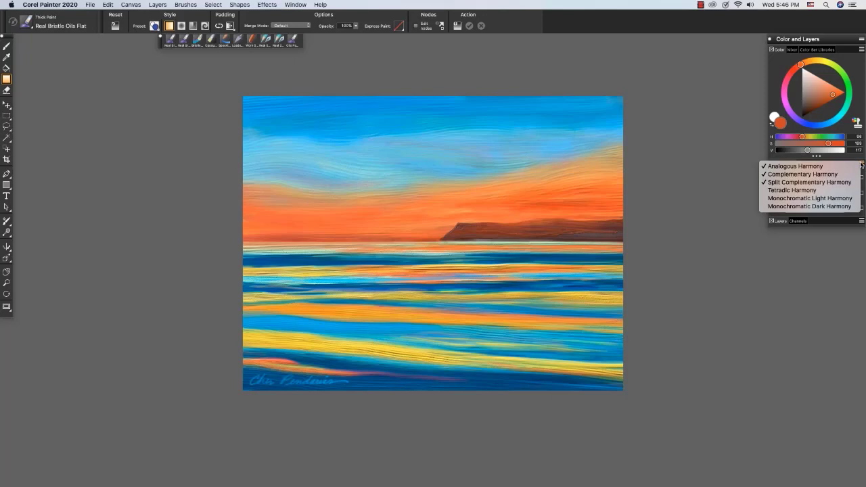
mouse_move(809, 189)
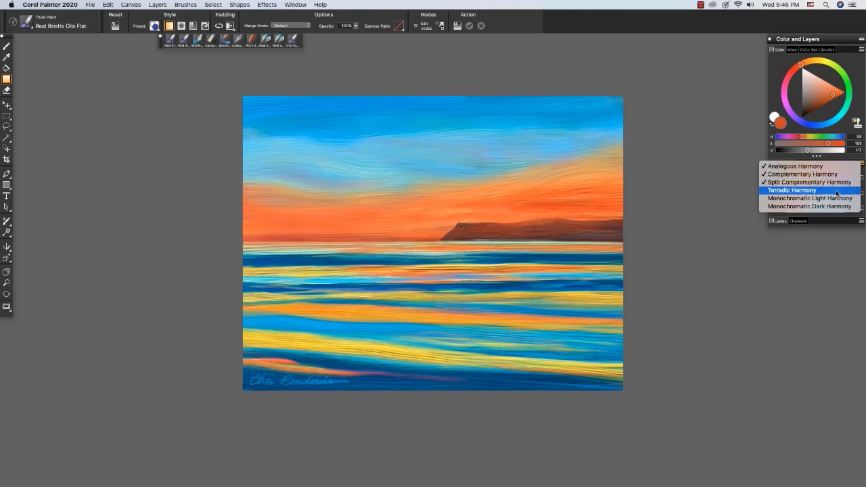
left_click(791, 190)
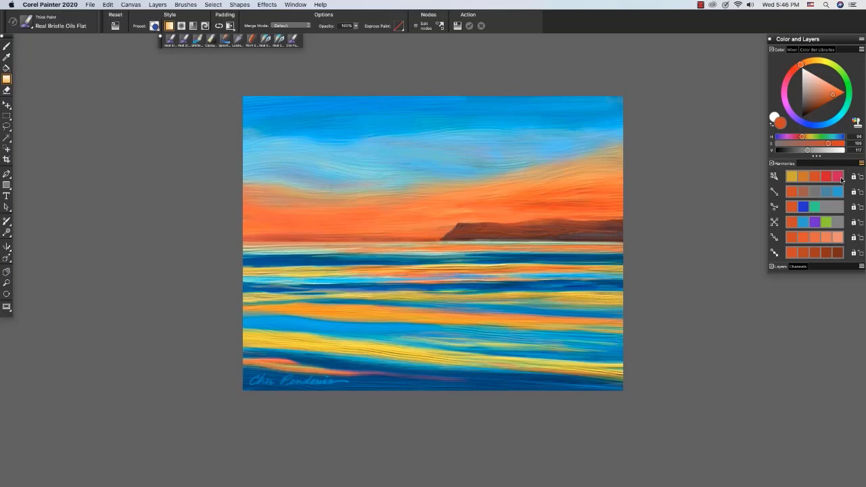
mouse_move(831, 179)
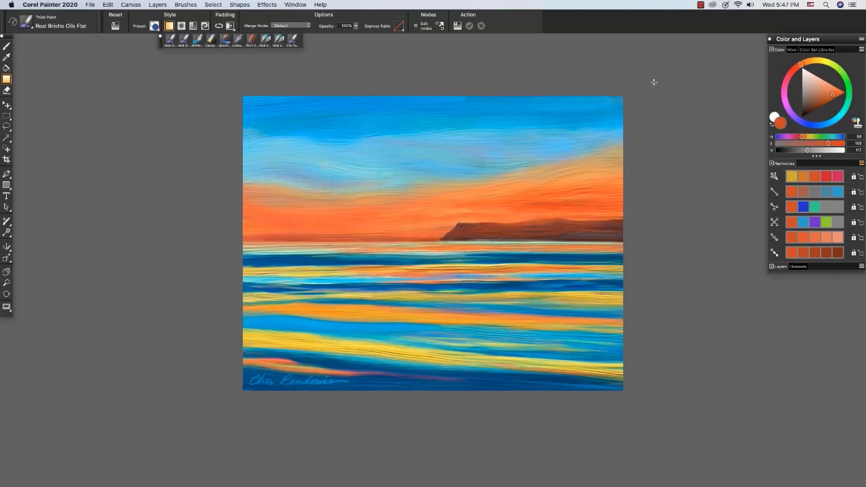
mouse_move(647, 160)
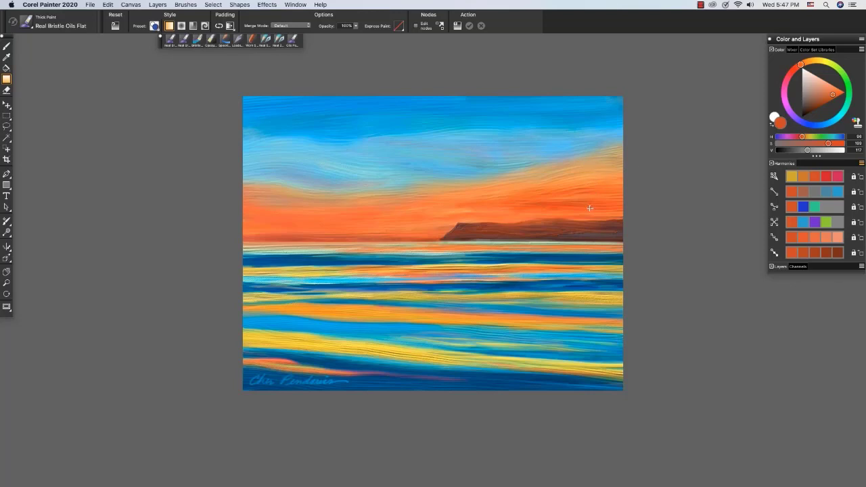
- Switch to the sanderling sketch document via the Window menu and sample a harmony swatch color
left_click(295, 6)
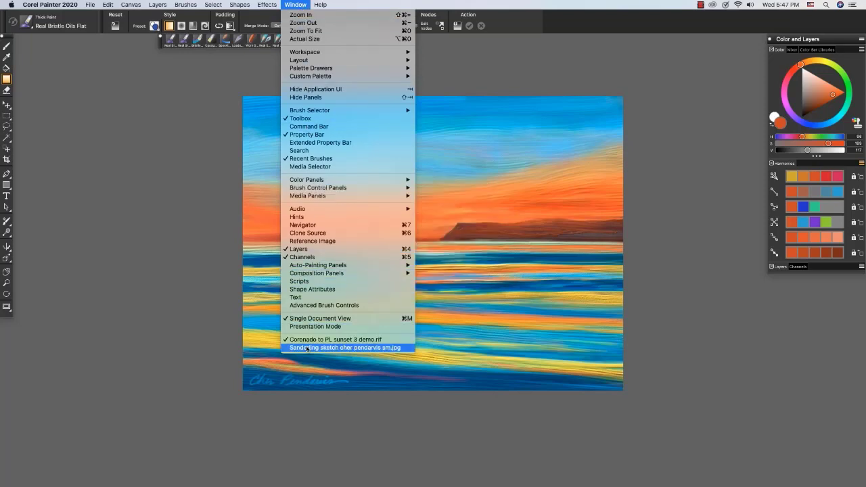
left_click(345, 346)
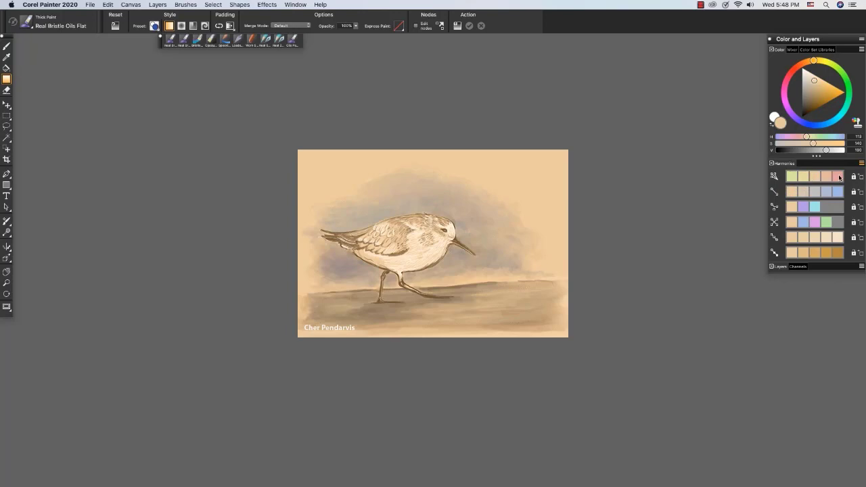
mouse_move(840, 177)
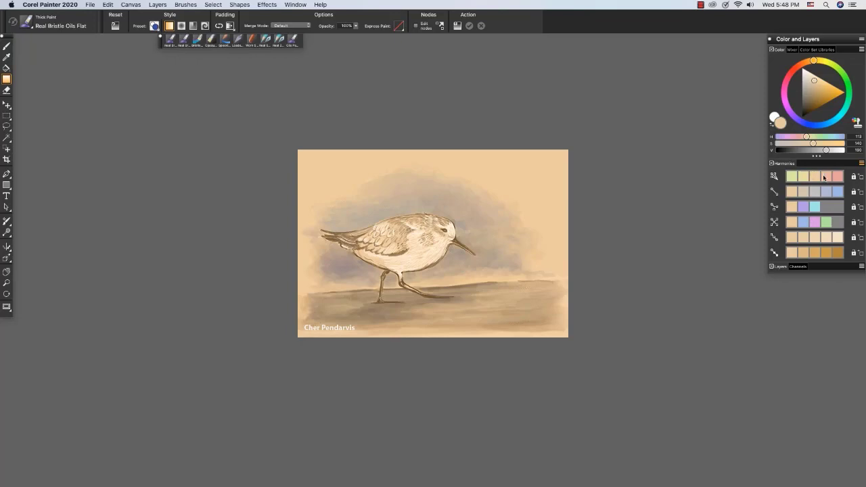
mouse_move(839, 178)
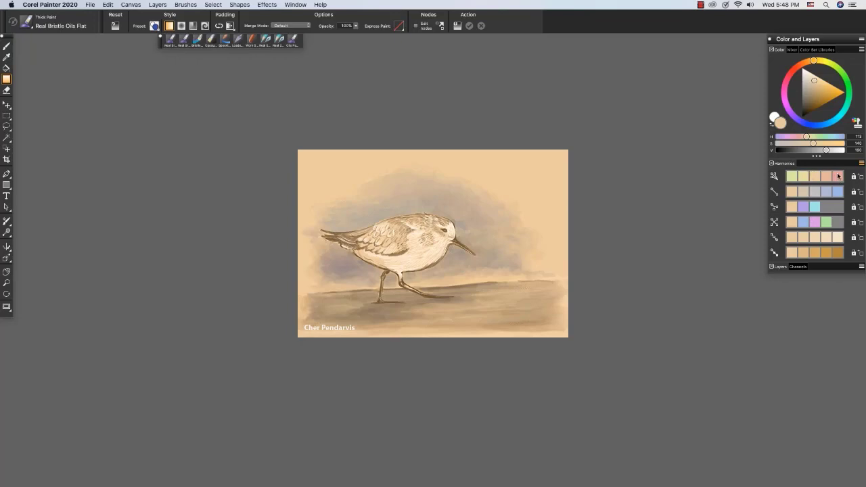
mouse_move(837, 192)
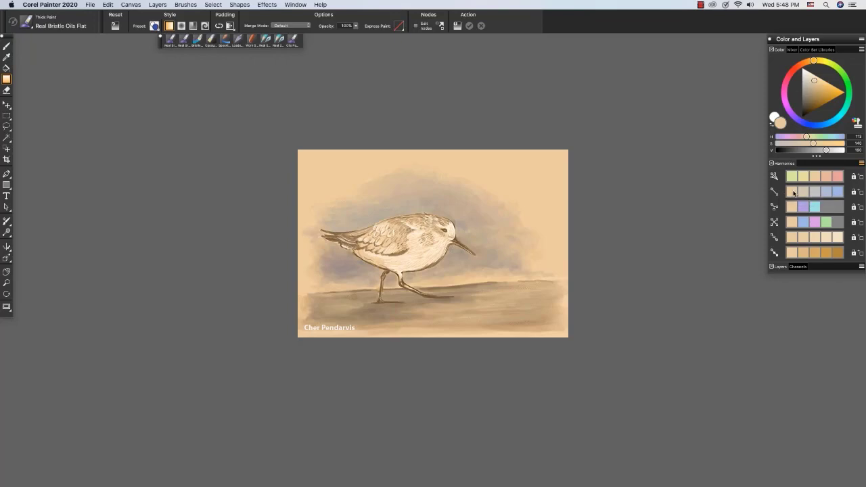
mouse_move(839, 194)
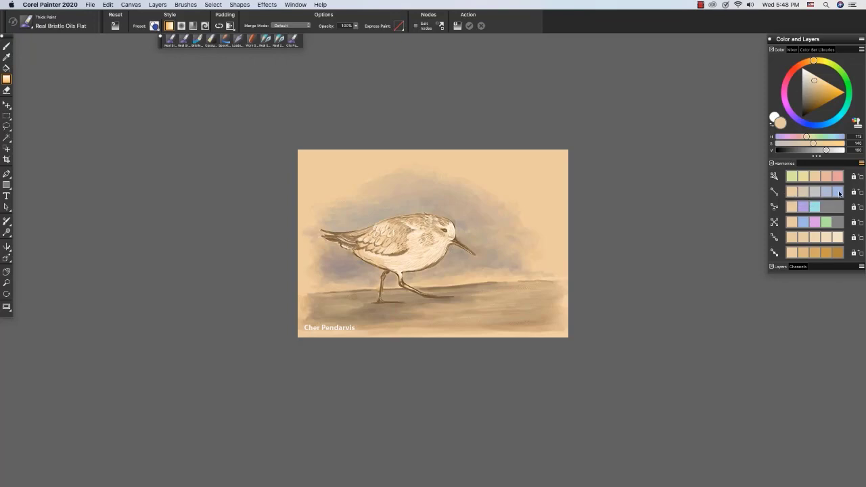
left_click(860, 163)
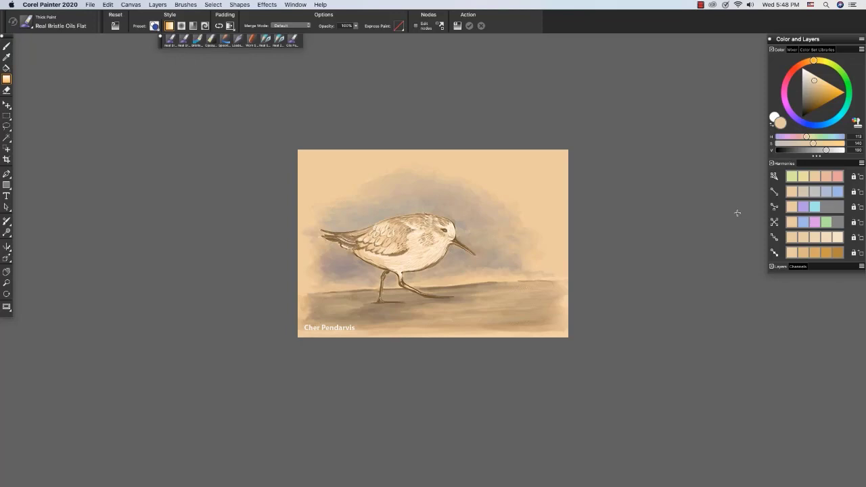
mouse_move(753, 138)
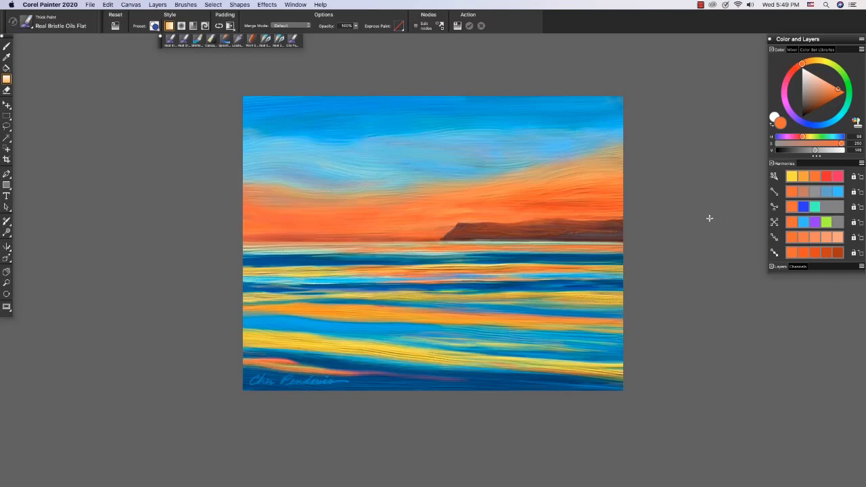
mouse_move(776, 222)
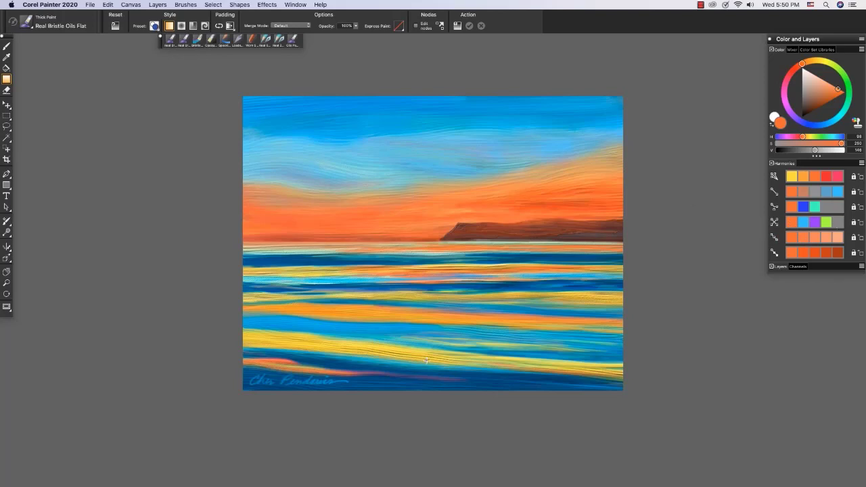
mouse_move(452, 314)
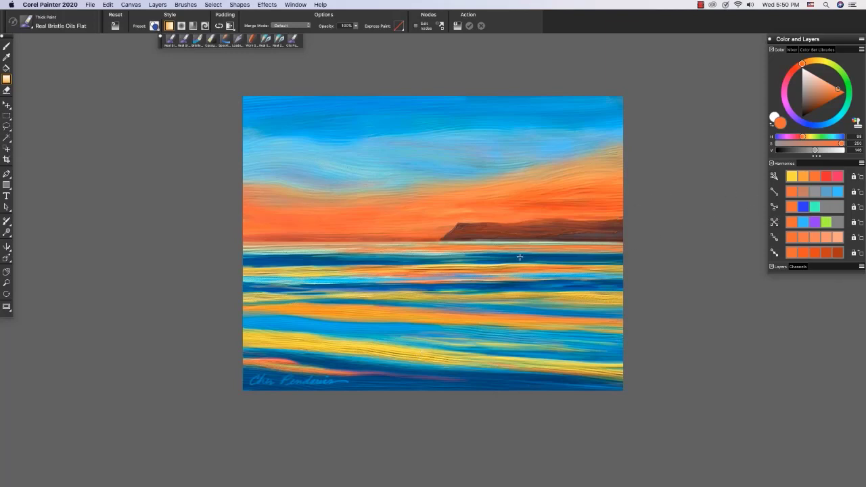
mouse_move(545, 258)
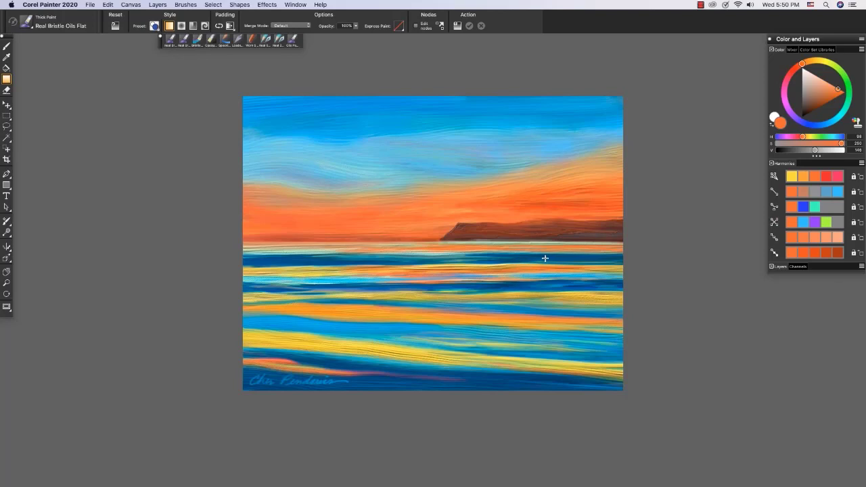
mouse_move(481, 290)
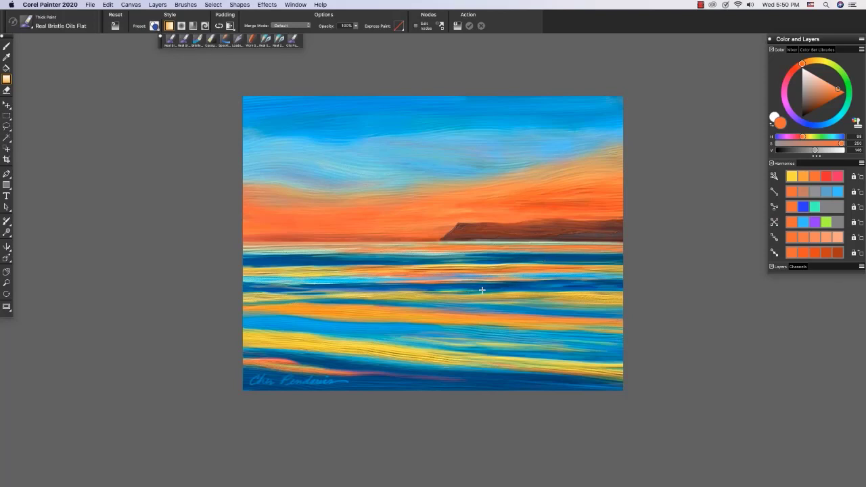
mouse_move(346, 295)
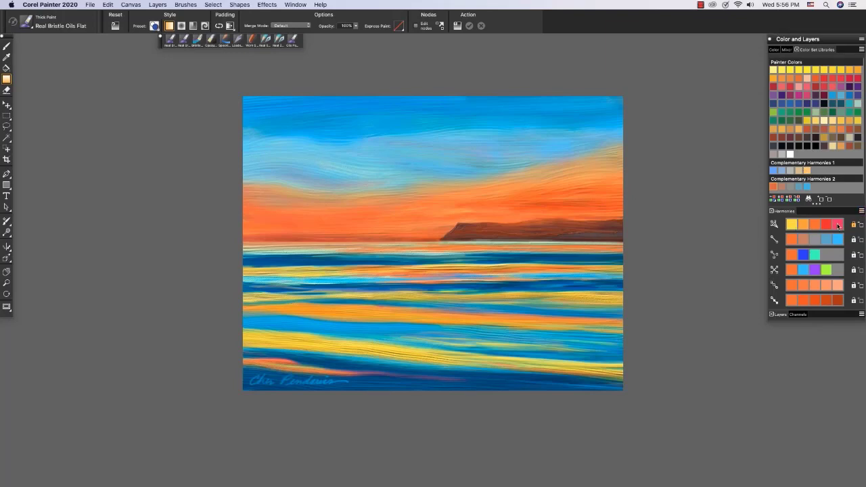
mouse_move(839, 227)
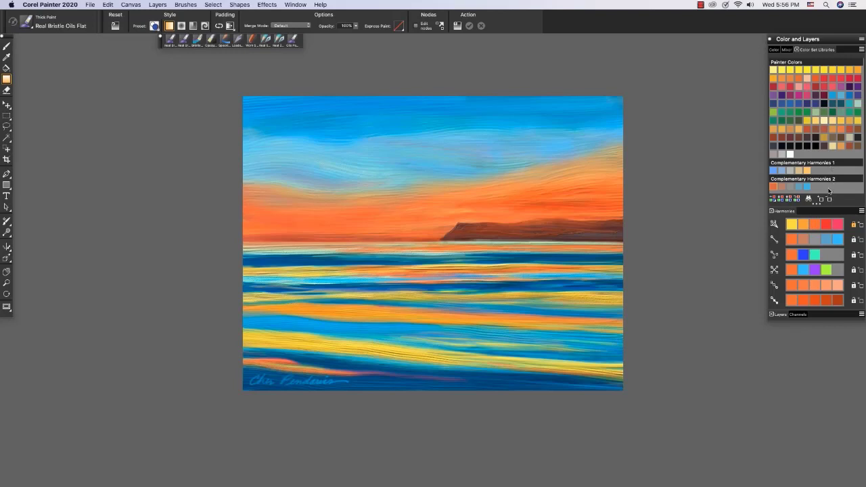
mouse_move(861, 227)
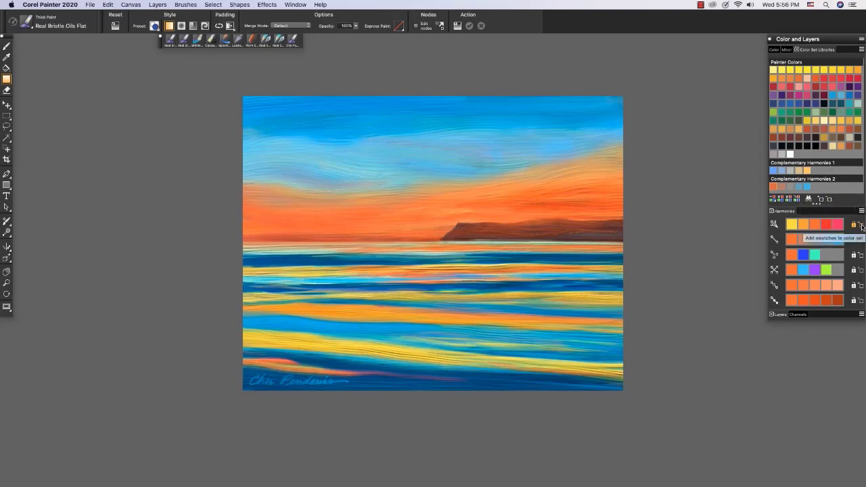
- Save the Analogous harmony row as a new color set library named 'Analogous Harmonies 1'
left_click(861, 225)
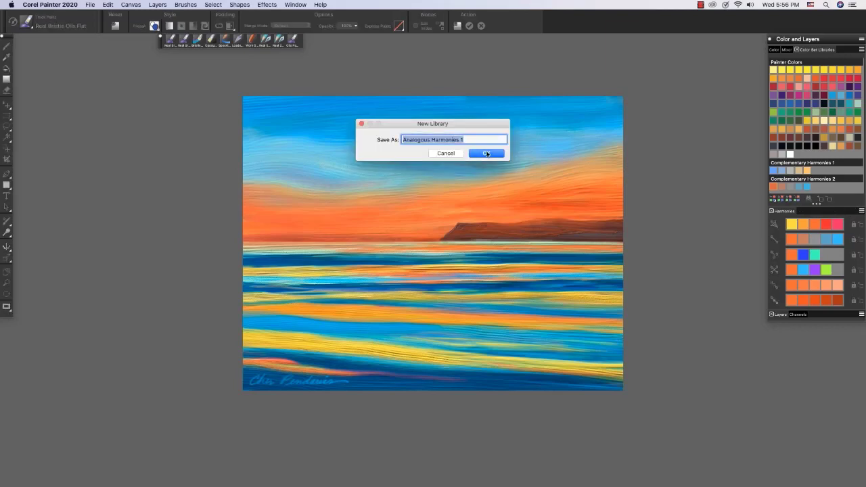
left_click(486, 153)
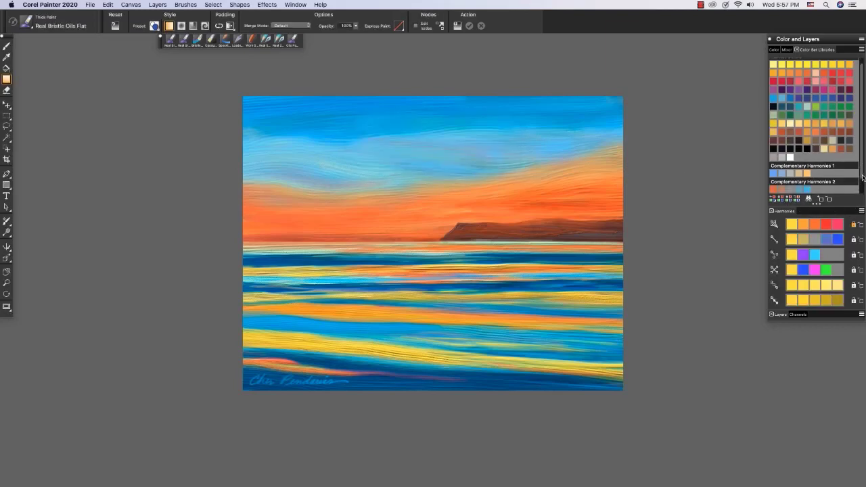